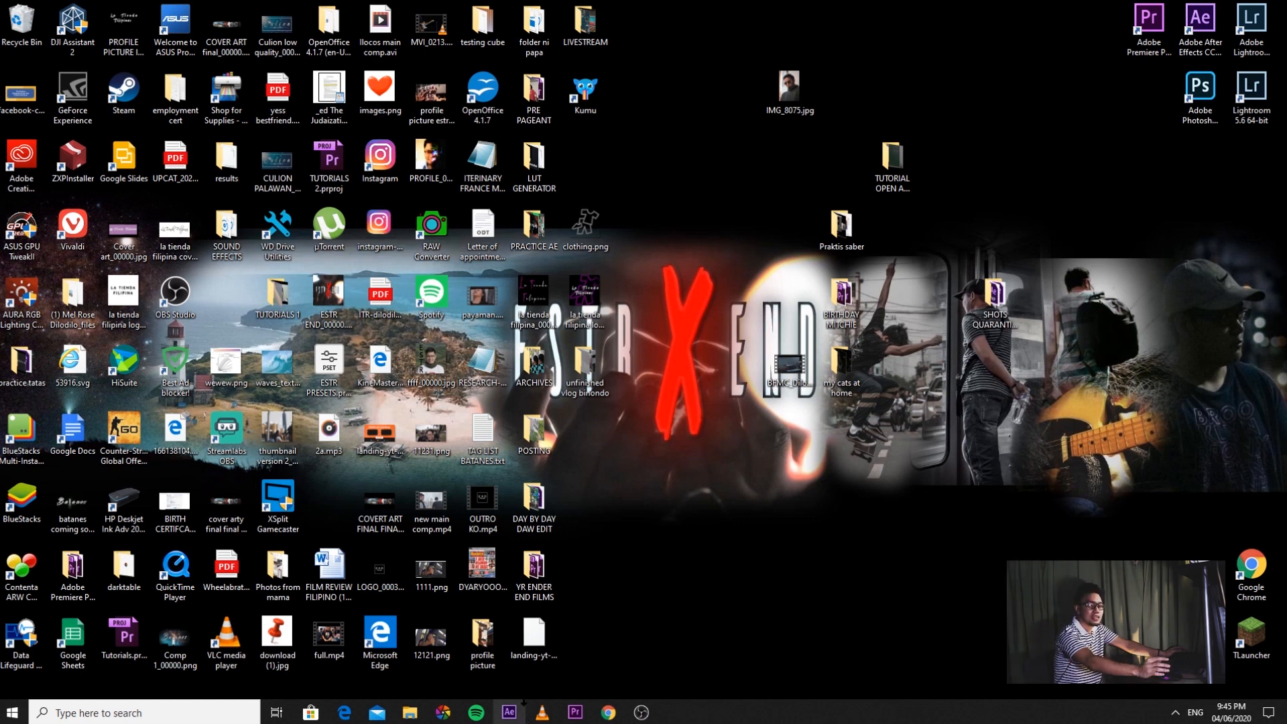
# Launch Adobe After Effects CC from its desktop shortcut
pyautogui.click(507, 713)
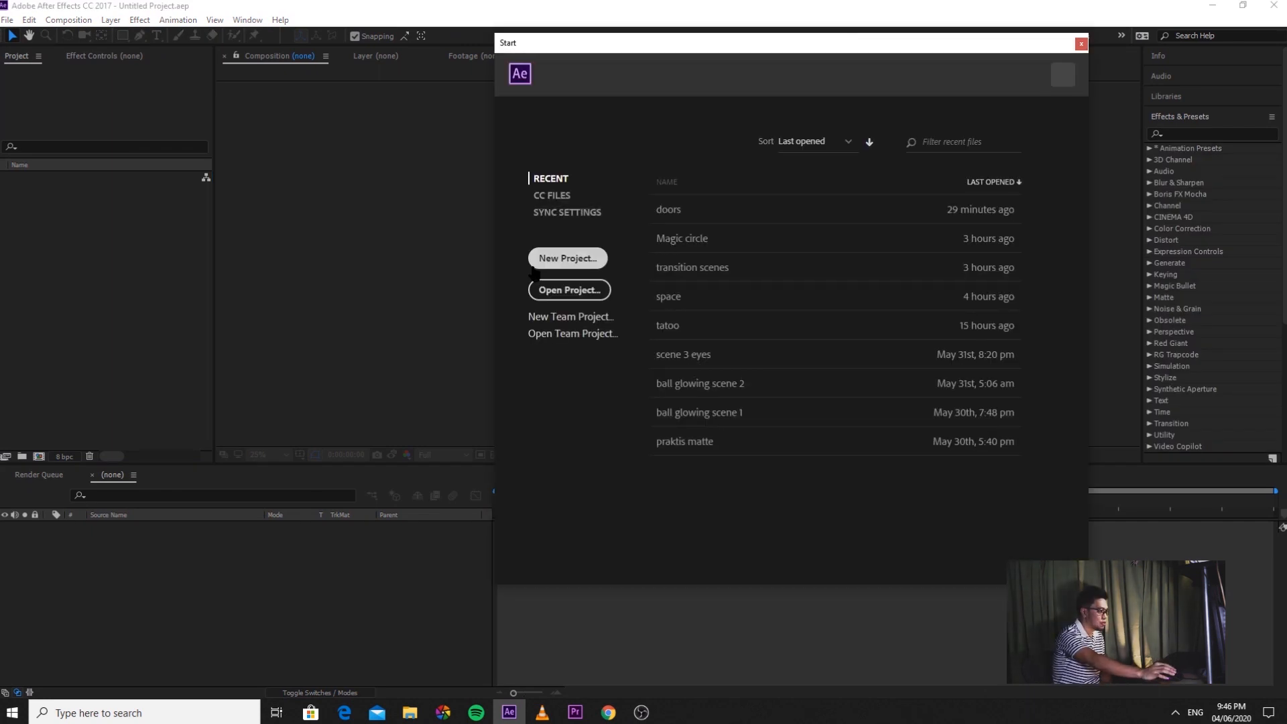
# Dismiss the start screen and create Comp 1 with the HDTV 1080 24 preset (1920×1080, 24 fps)
pyautogui.click(68, 19)
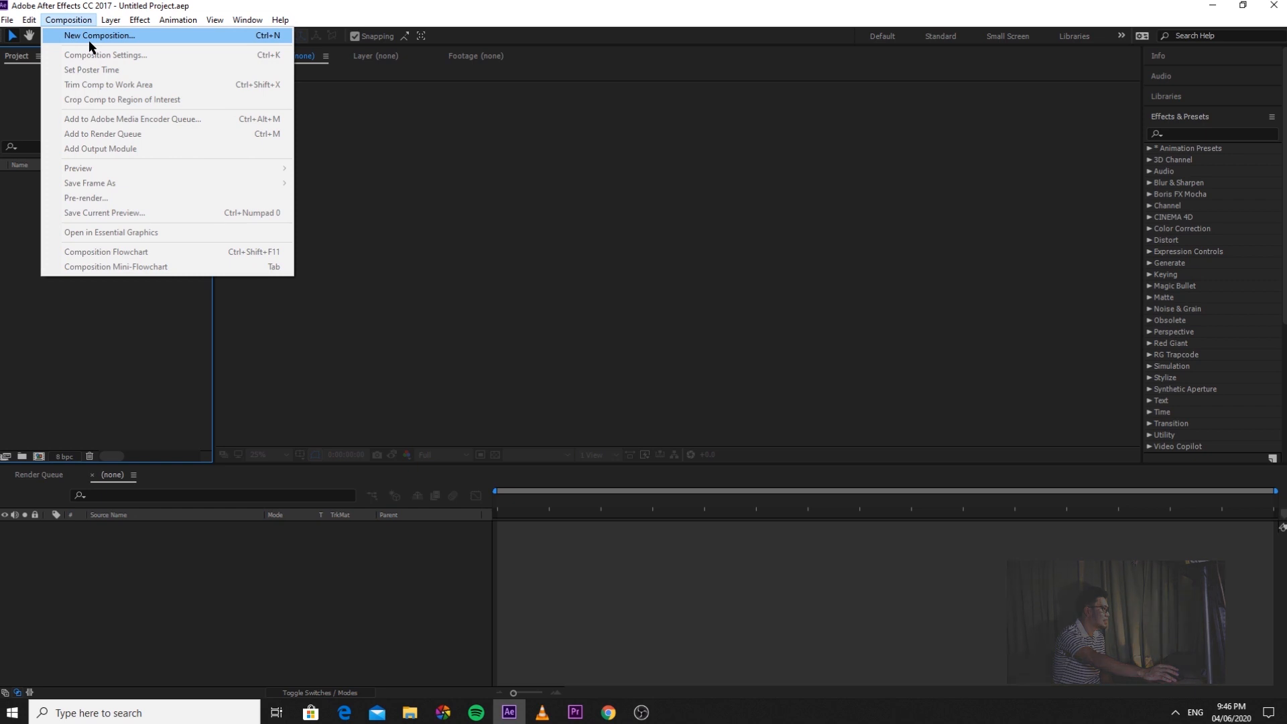
pyautogui.click(99, 35)
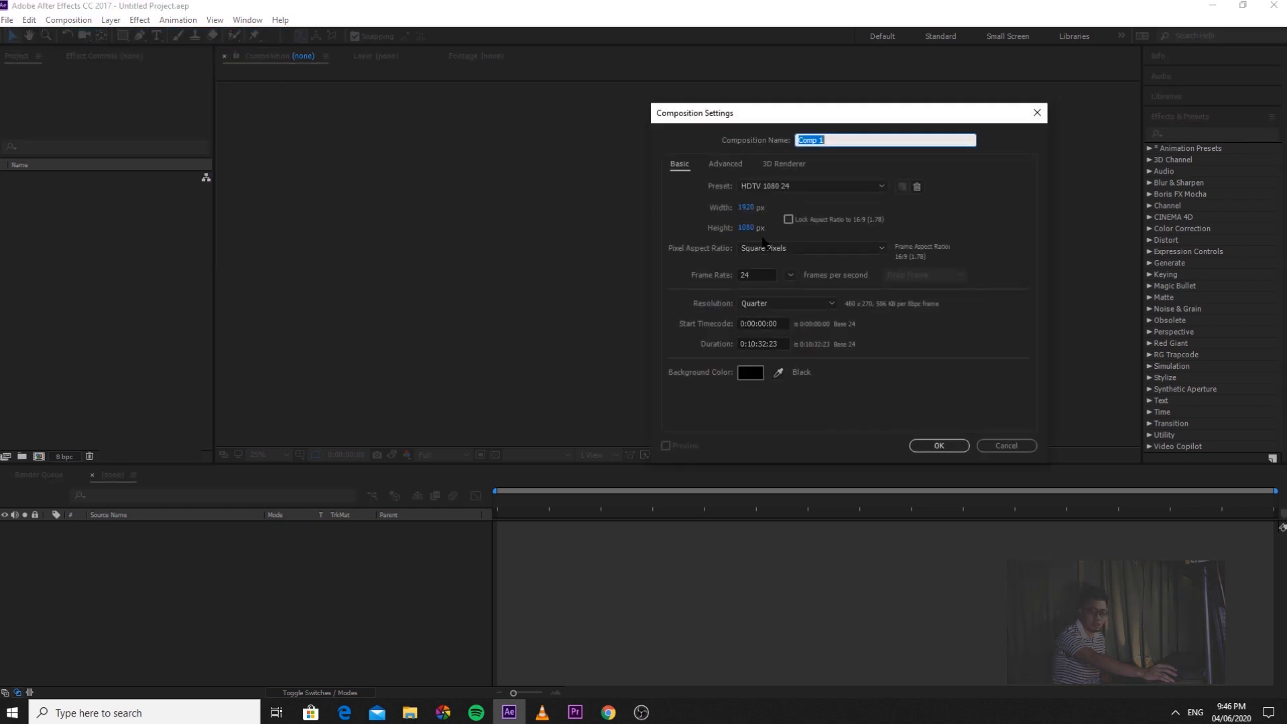
pyautogui.moveTo(995, 260)
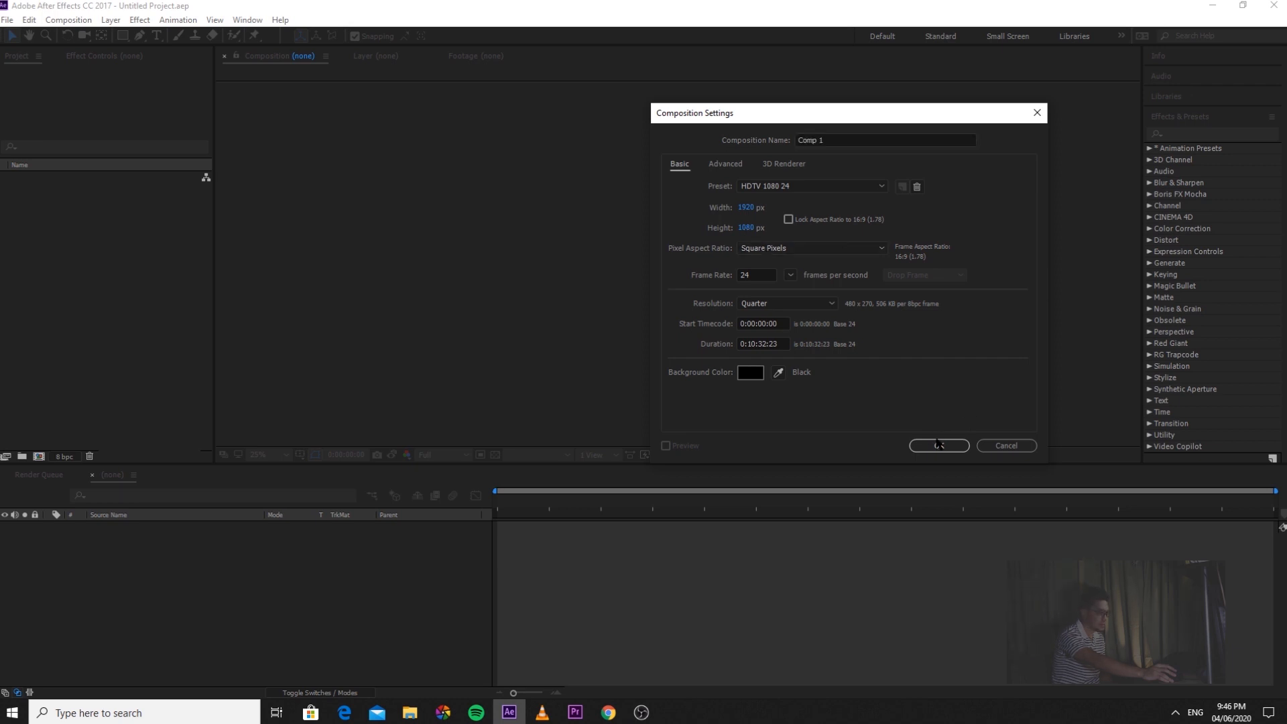
pyautogui.click(939, 446)
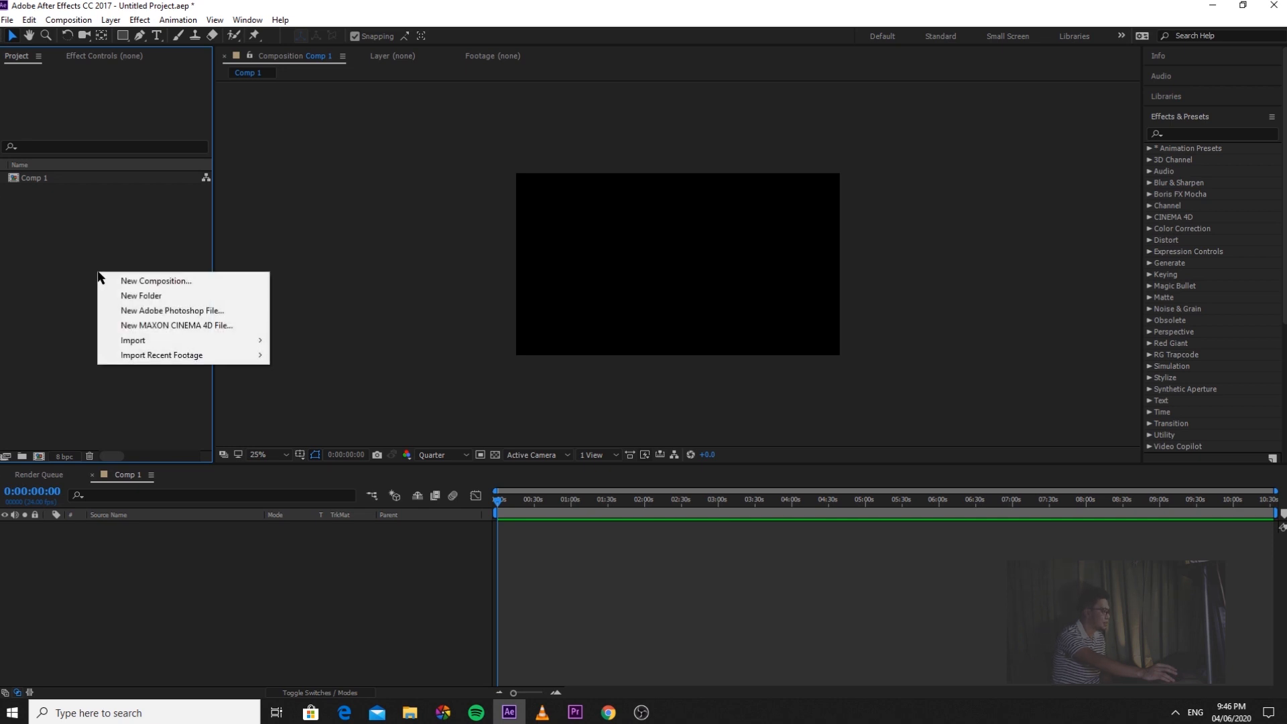
pyautogui.moveTo(132, 340)
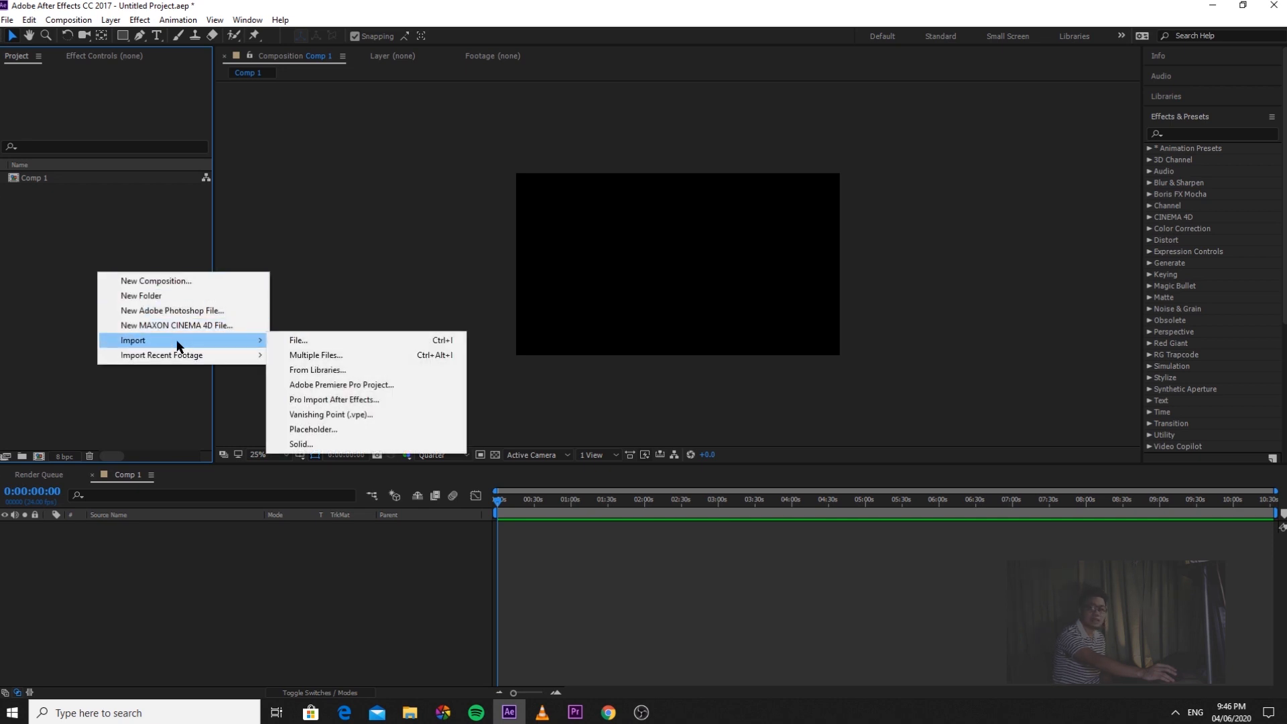
pyautogui.moveTo(341, 384)
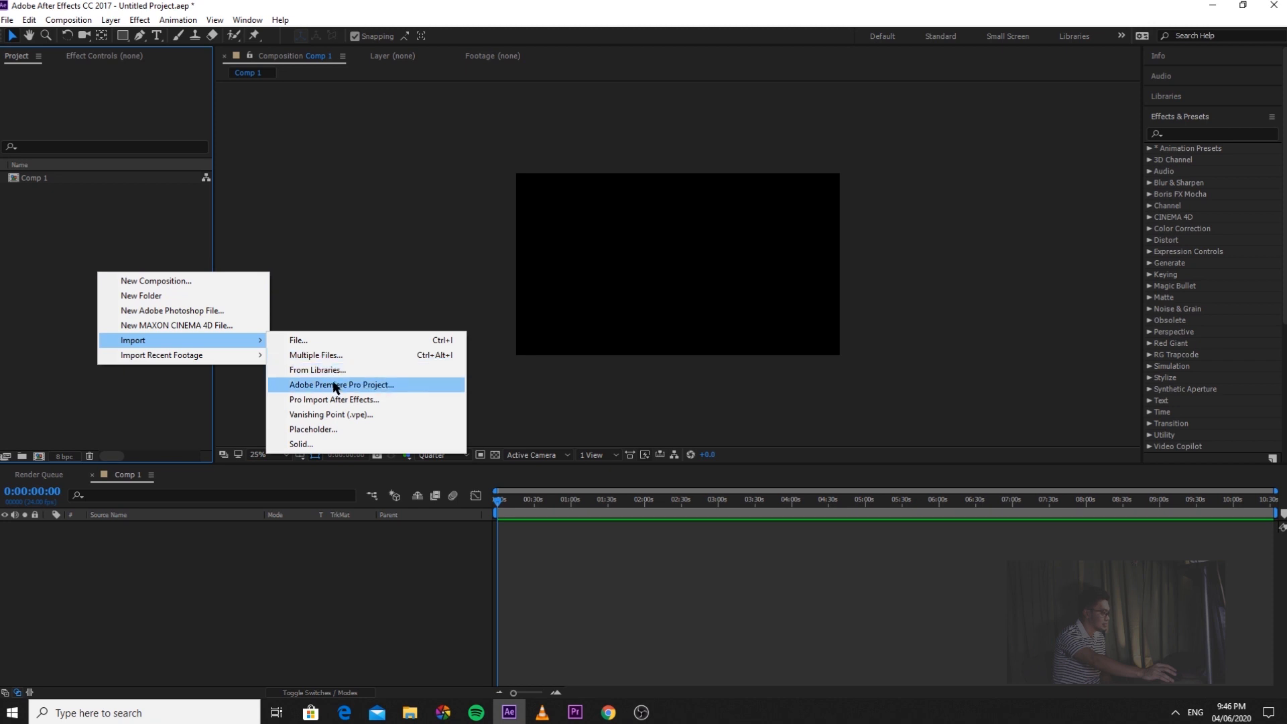
pyautogui.moveTo(343, 345)
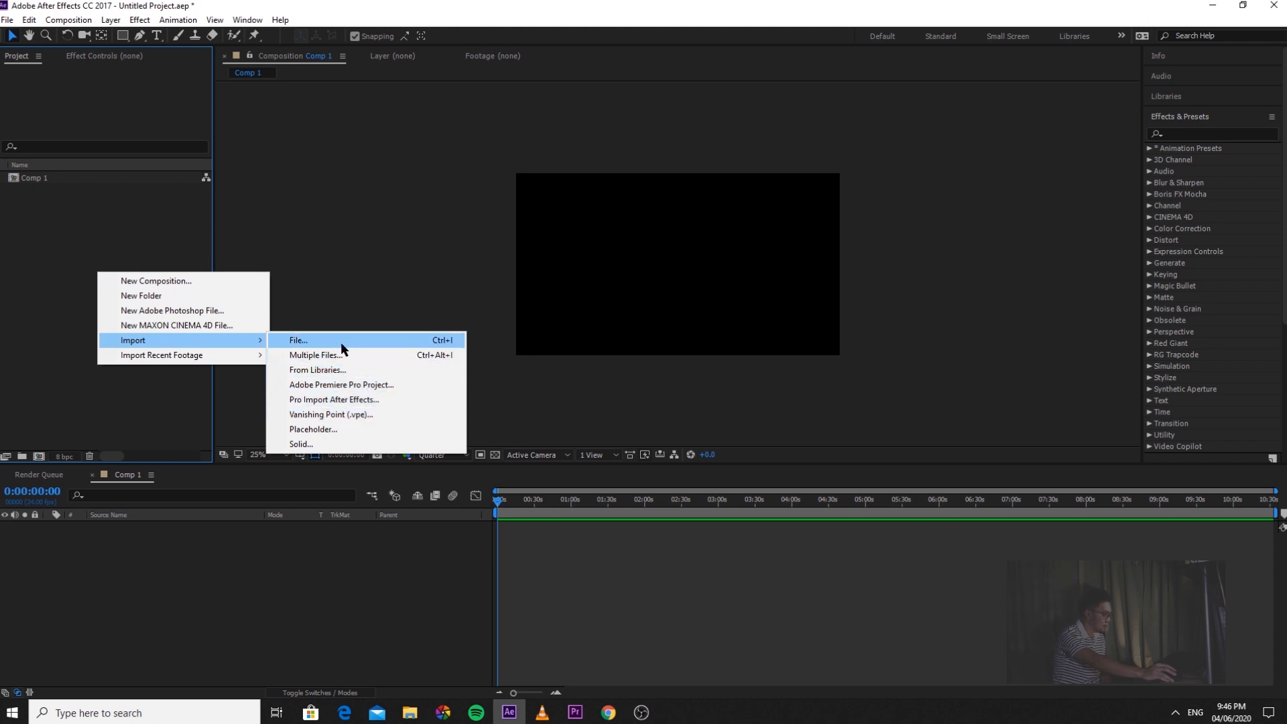
# Import C0029.MP4 from the Desktop's TUTORIAL OPEN AND CLOSE DOORS folder
pyautogui.click(298, 340)
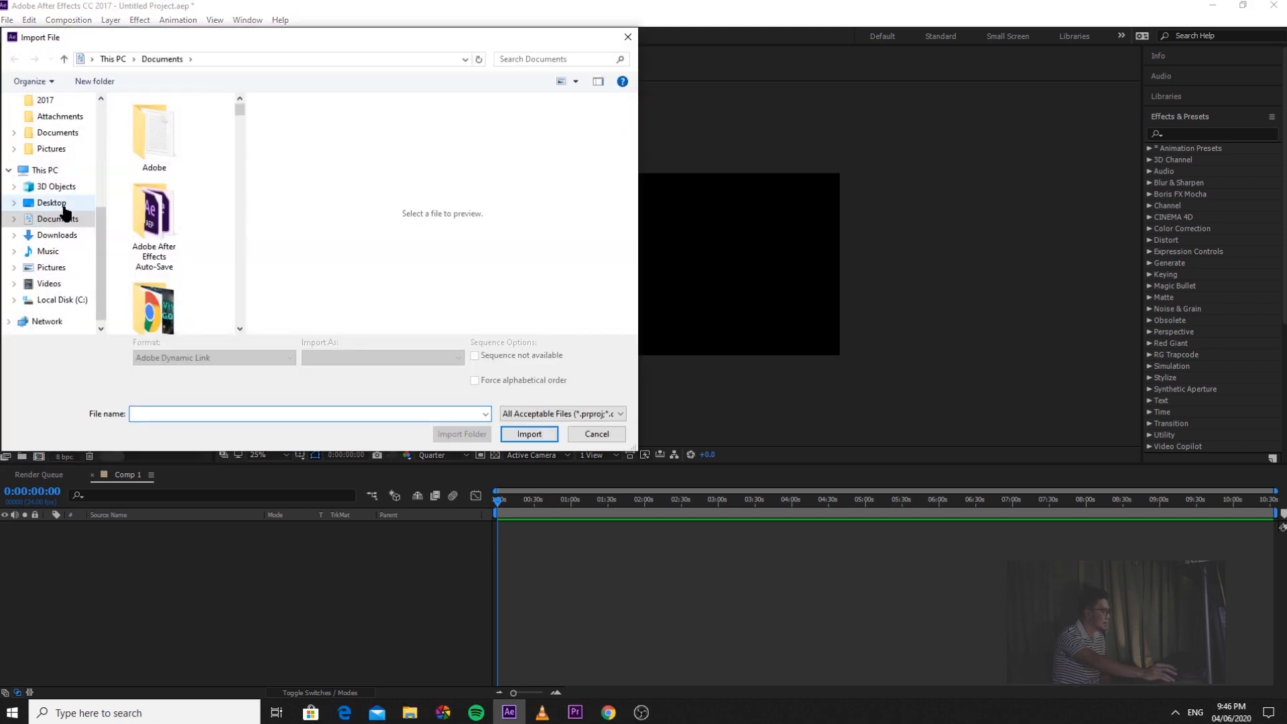
pyautogui.click(51, 202)
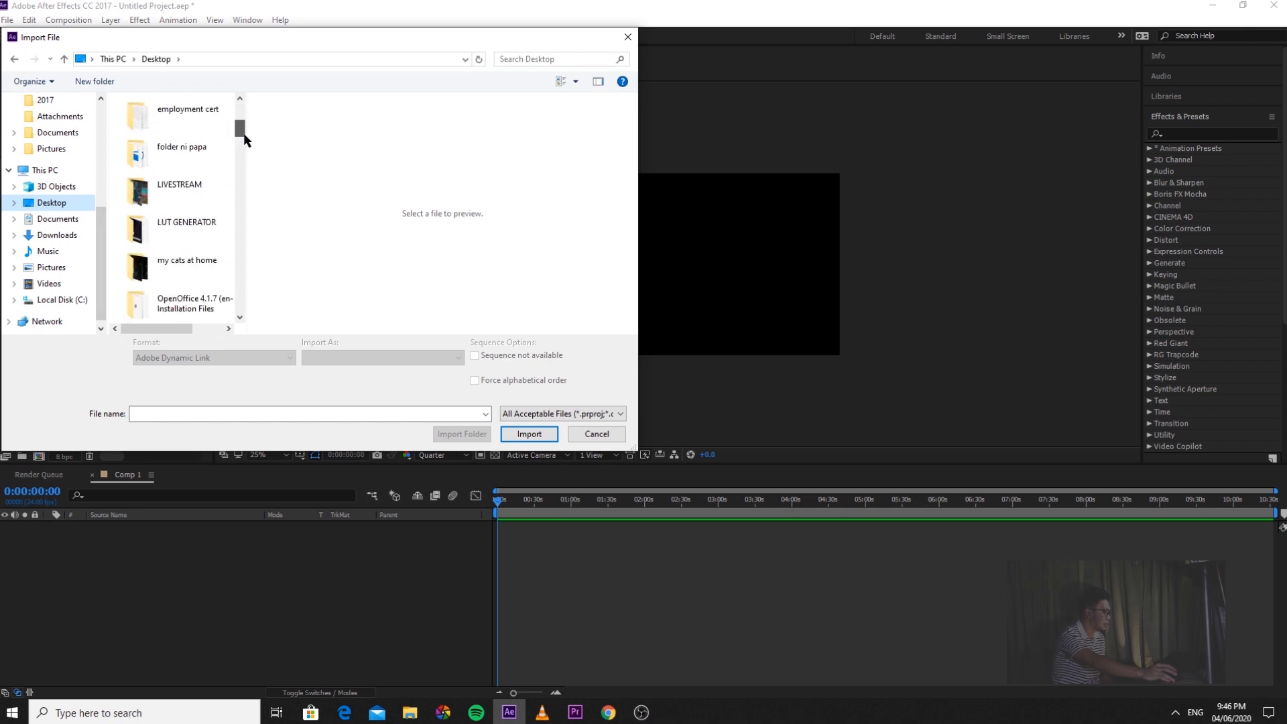
pyautogui.scroll(-3)
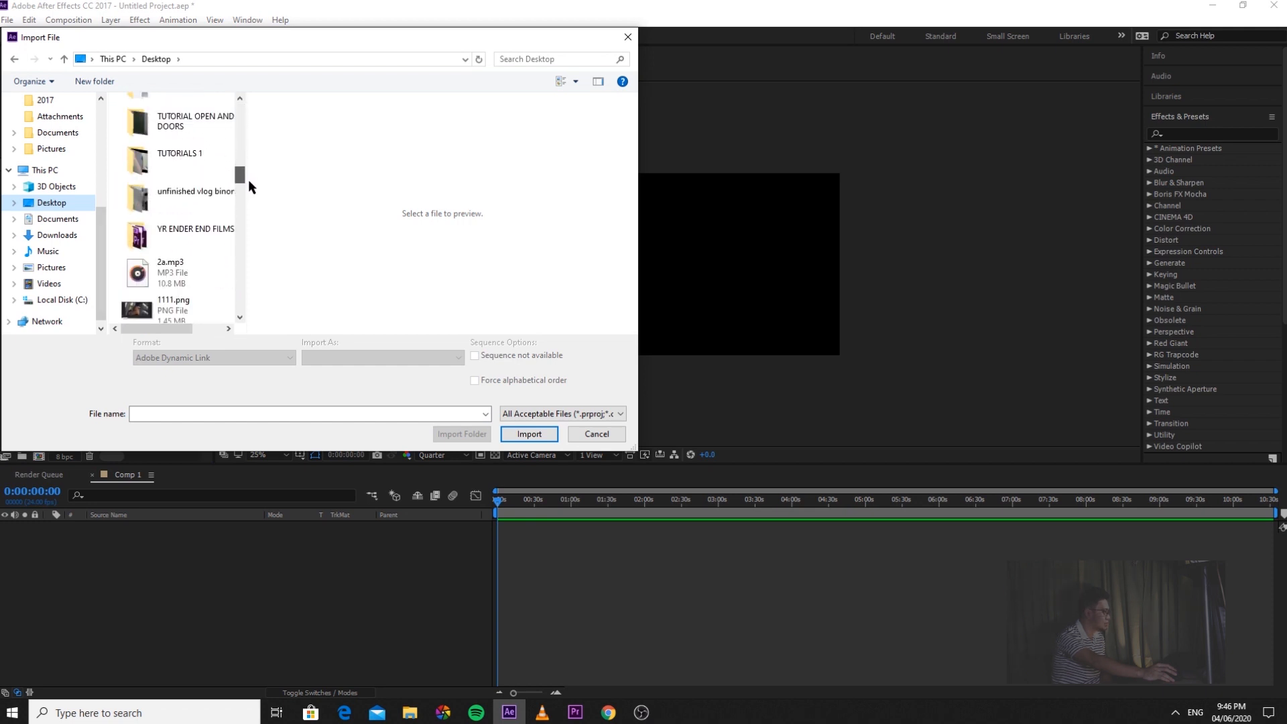
pyautogui.click(195, 120)
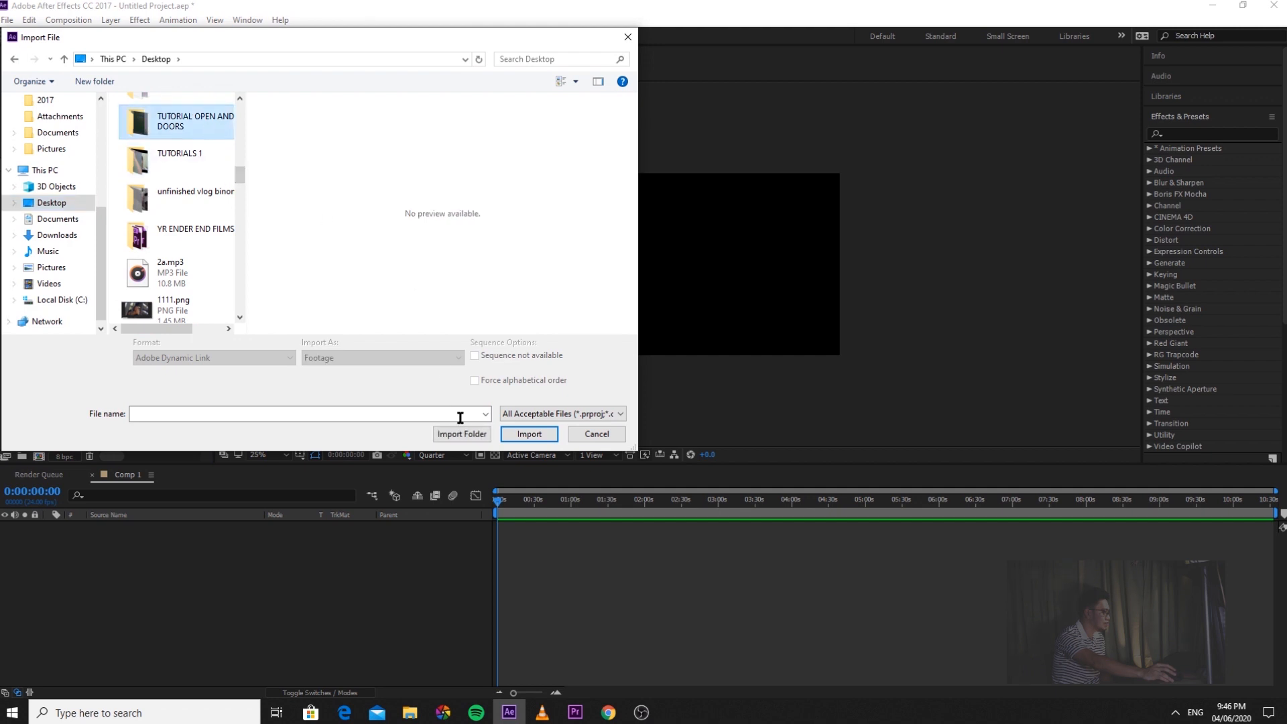
pyautogui.doubleClick(177, 120)
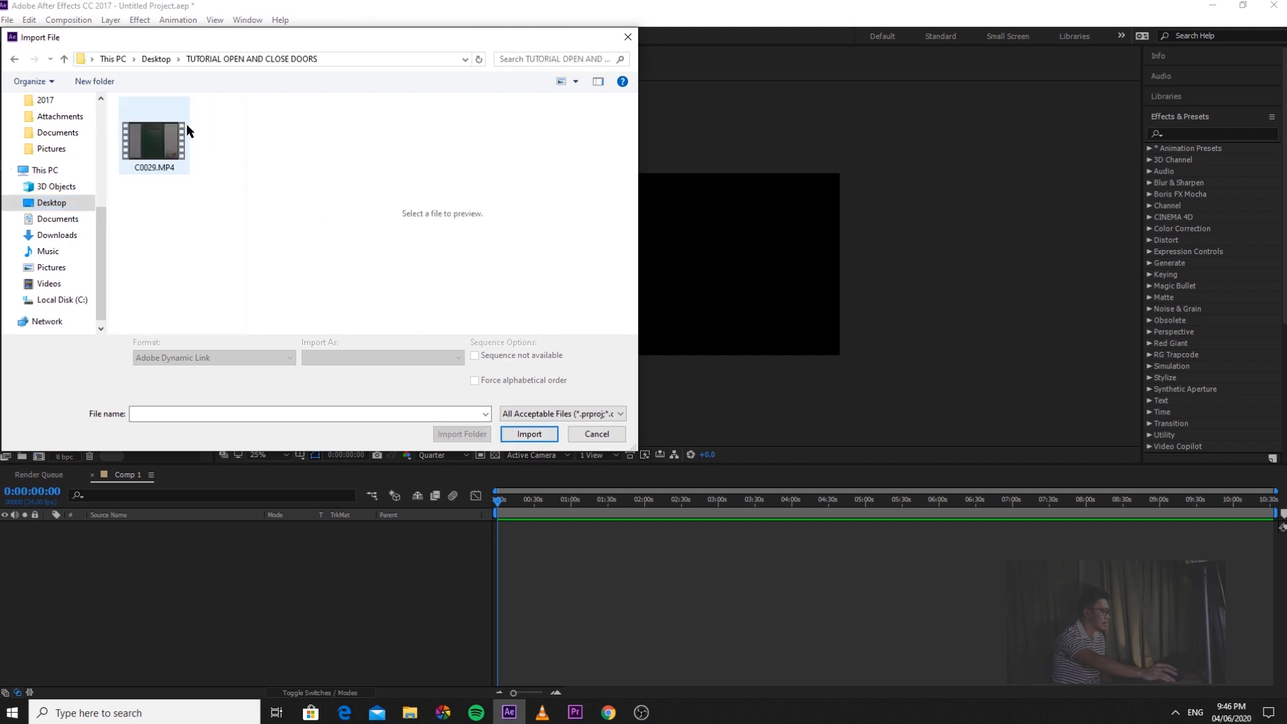
pyautogui.click(529, 433)
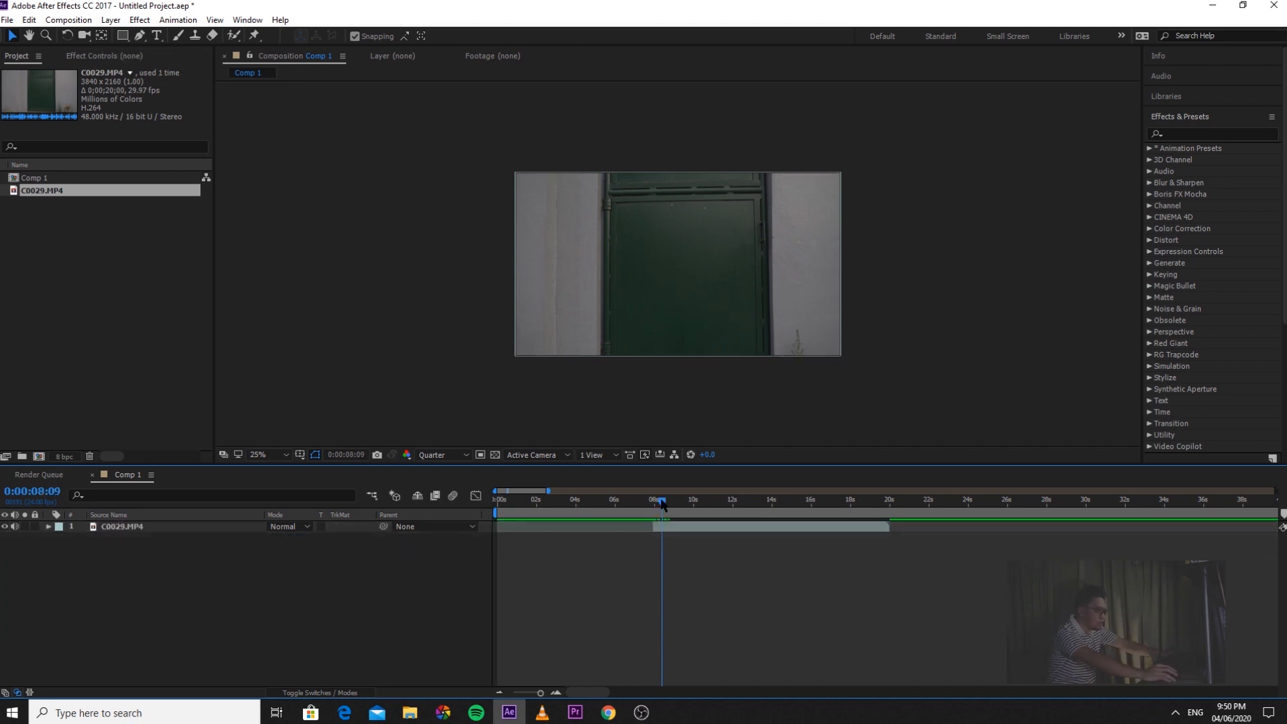
# Duplicate the C0029.MP4 layer using Edit > Duplicate
pyautogui.click(124, 526)
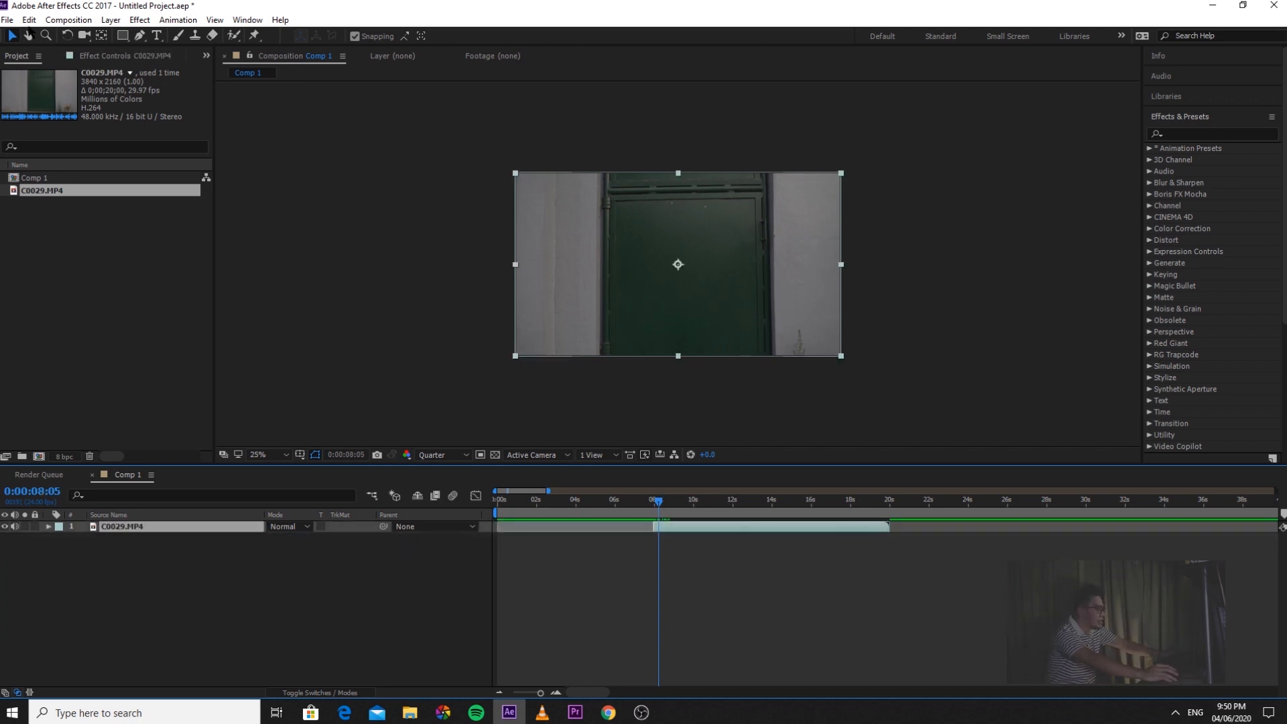
pyautogui.click(28, 20)
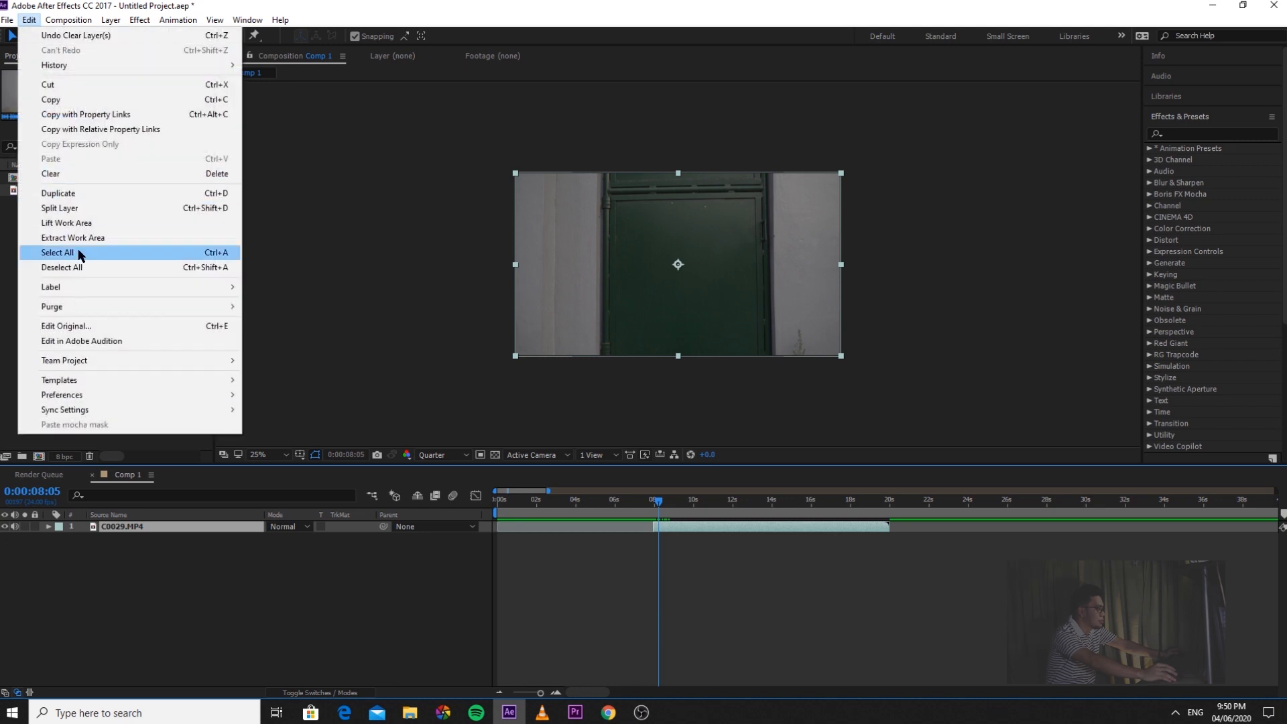
pyautogui.click(58, 193)
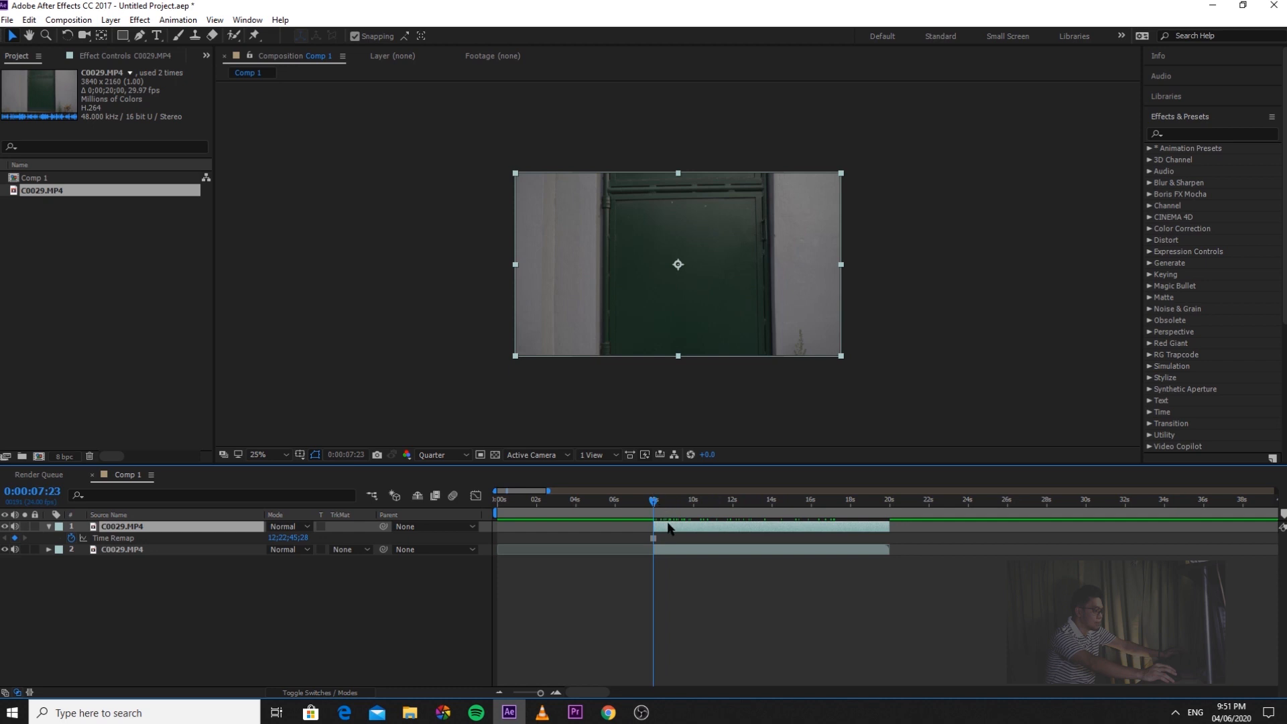
# Pre-compose the top C0029.MP4 layer as DOOR ANIMATION, moving all attributes into it
pyautogui.rightClick(669, 530)
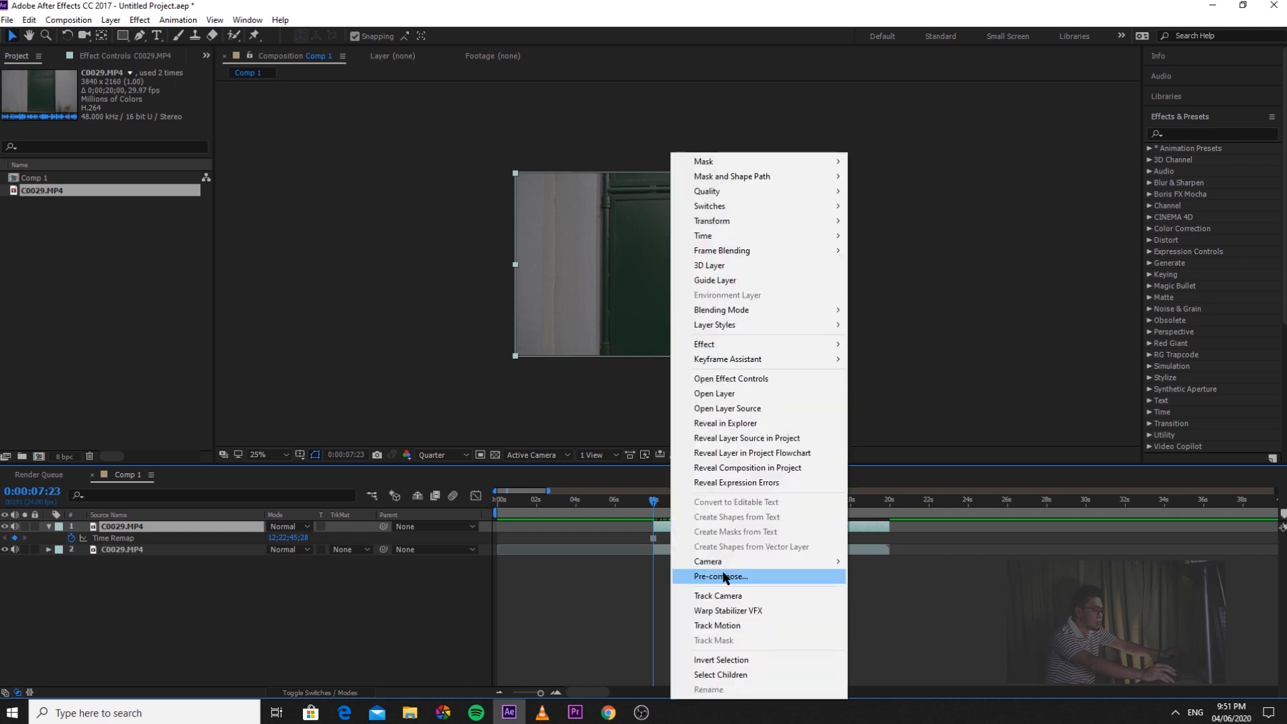
pyautogui.click(720, 577)
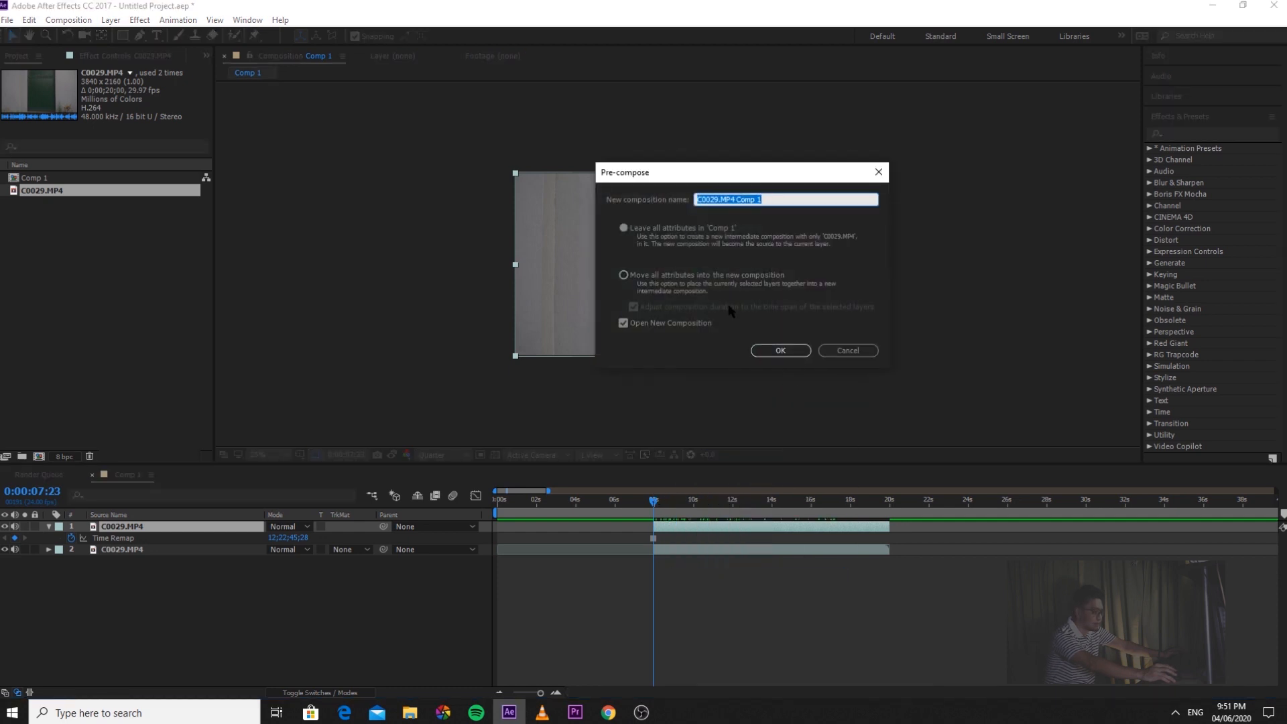
pyautogui.click(623, 275)
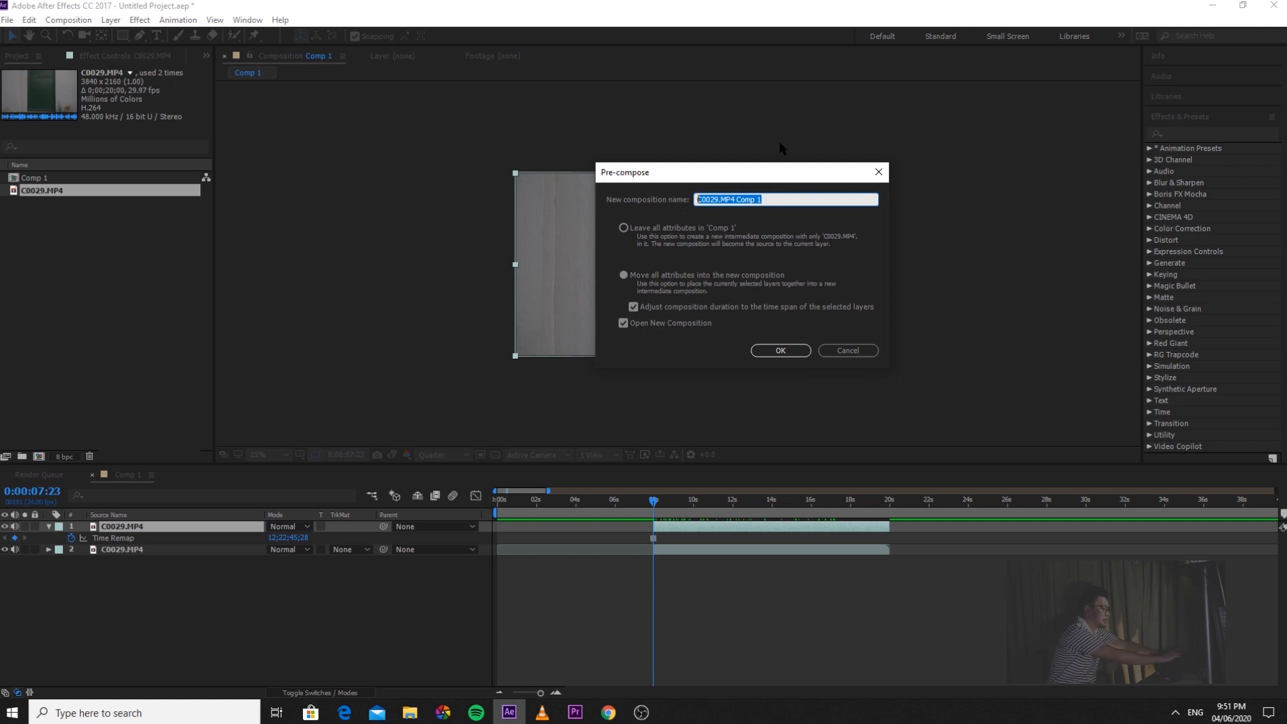
pyautogui.write('DOOR ANI')
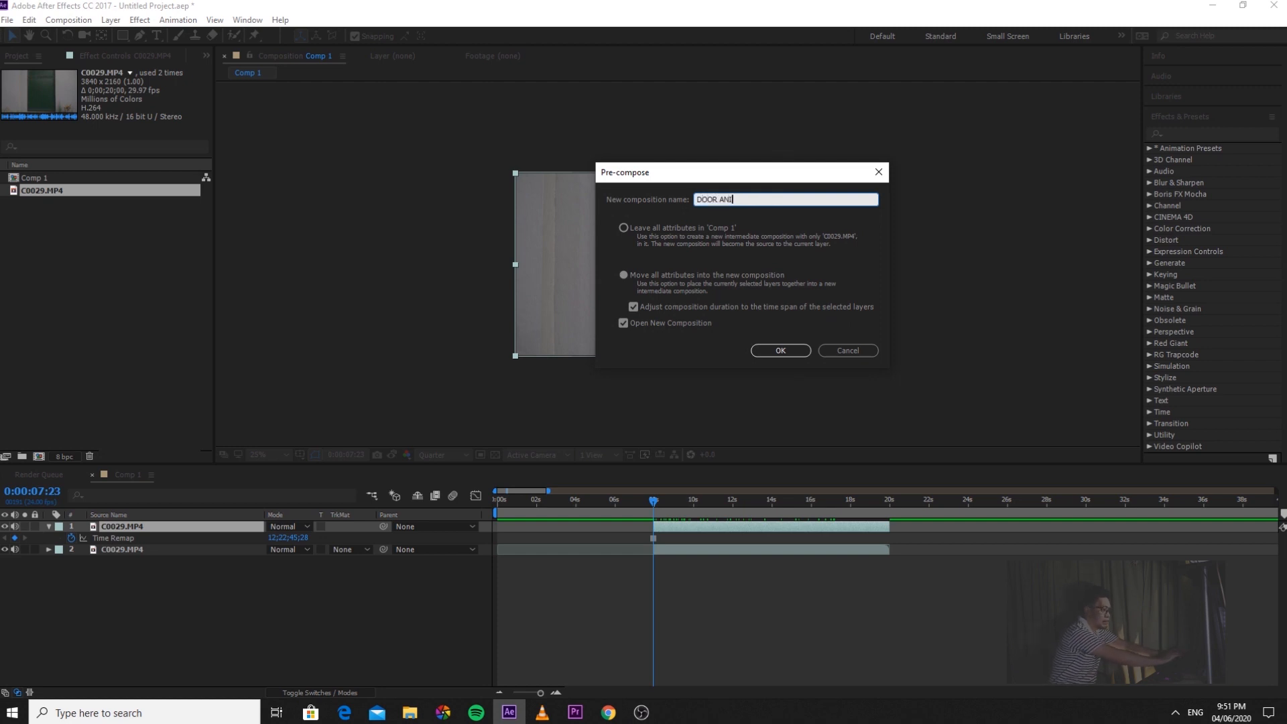
pyautogui.click(779, 351)
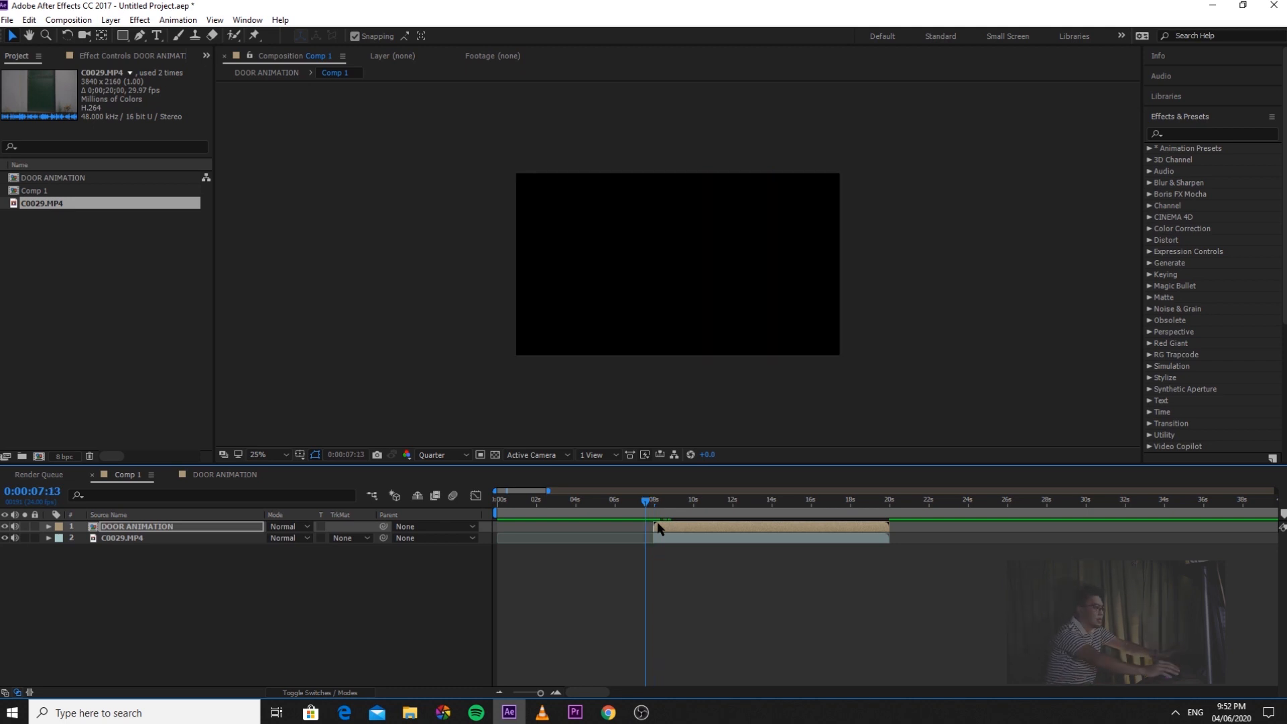
pyautogui.click(137, 527)
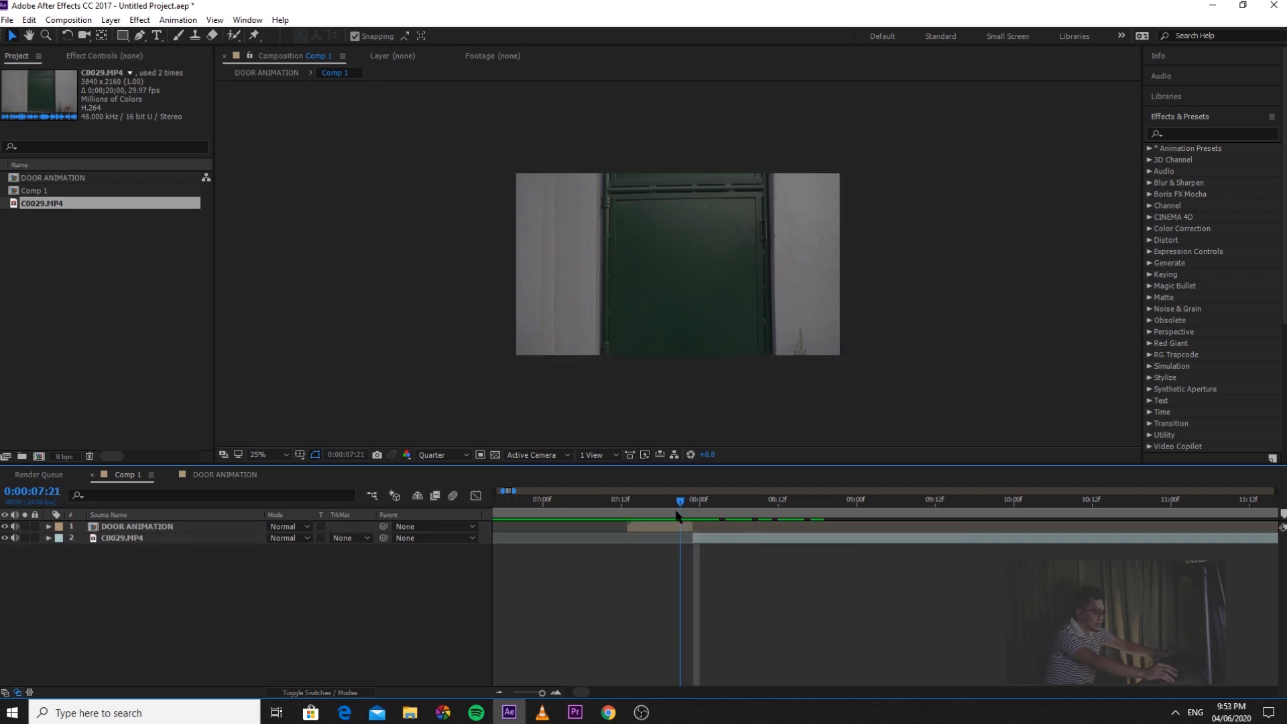
pyautogui.click(955, 500)
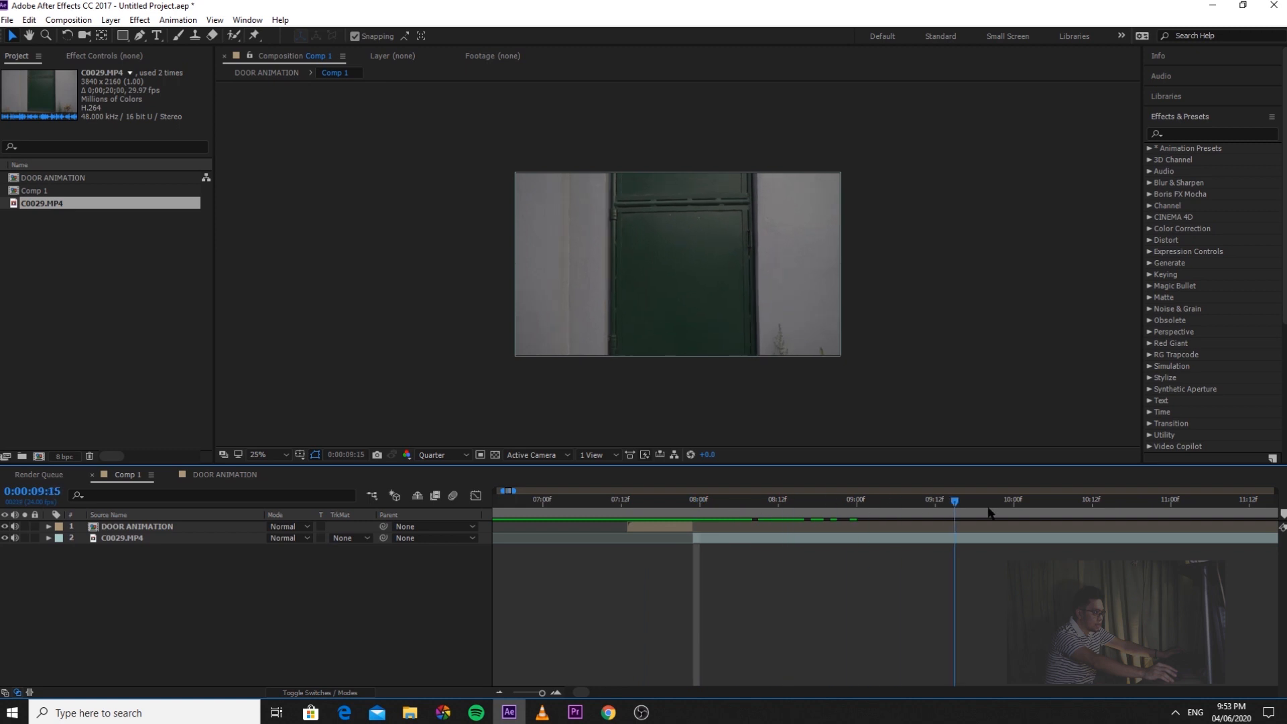
pyautogui.click(625, 499)
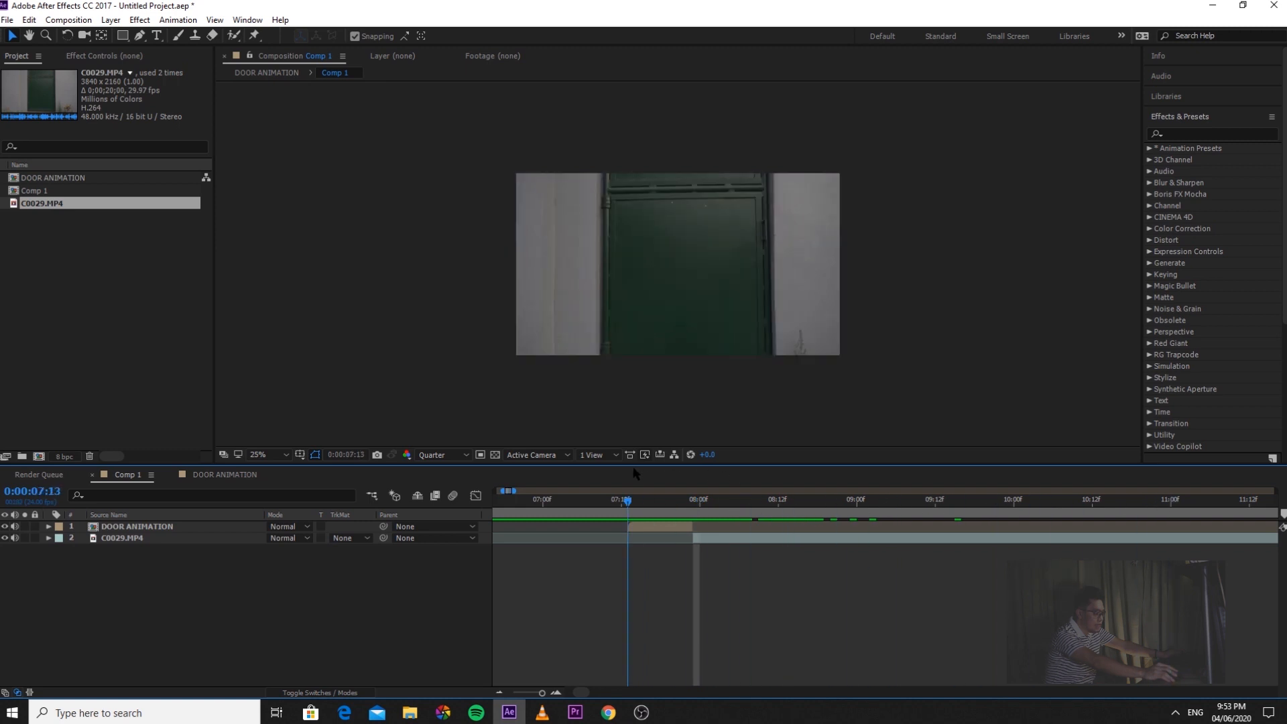
pyautogui.click(1039, 499)
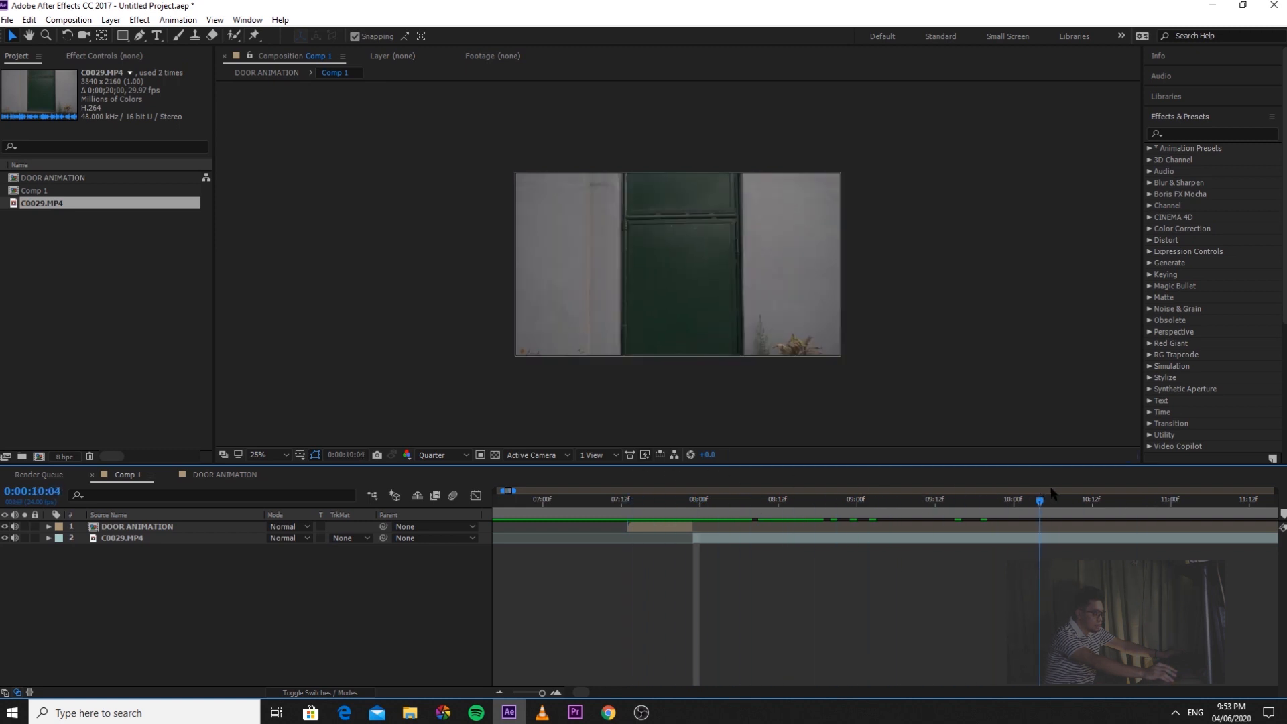
pyautogui.click(694, 498)
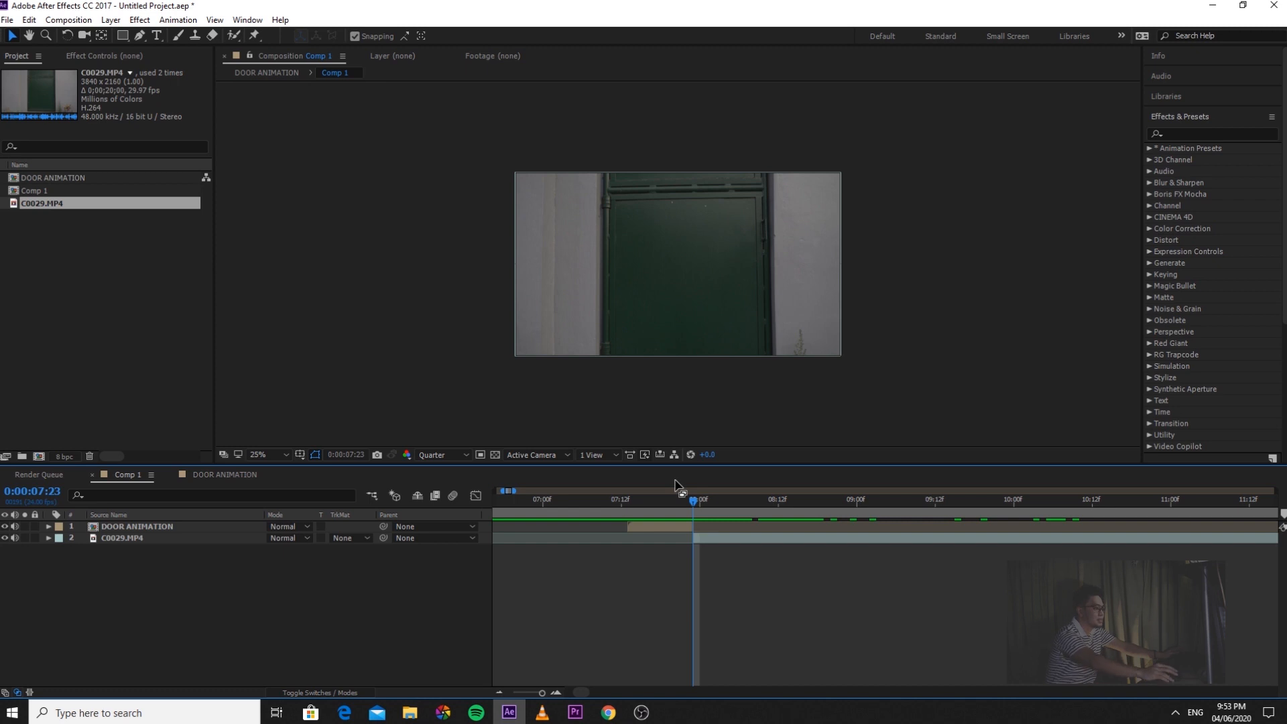
pyautogui.click(137, 527)
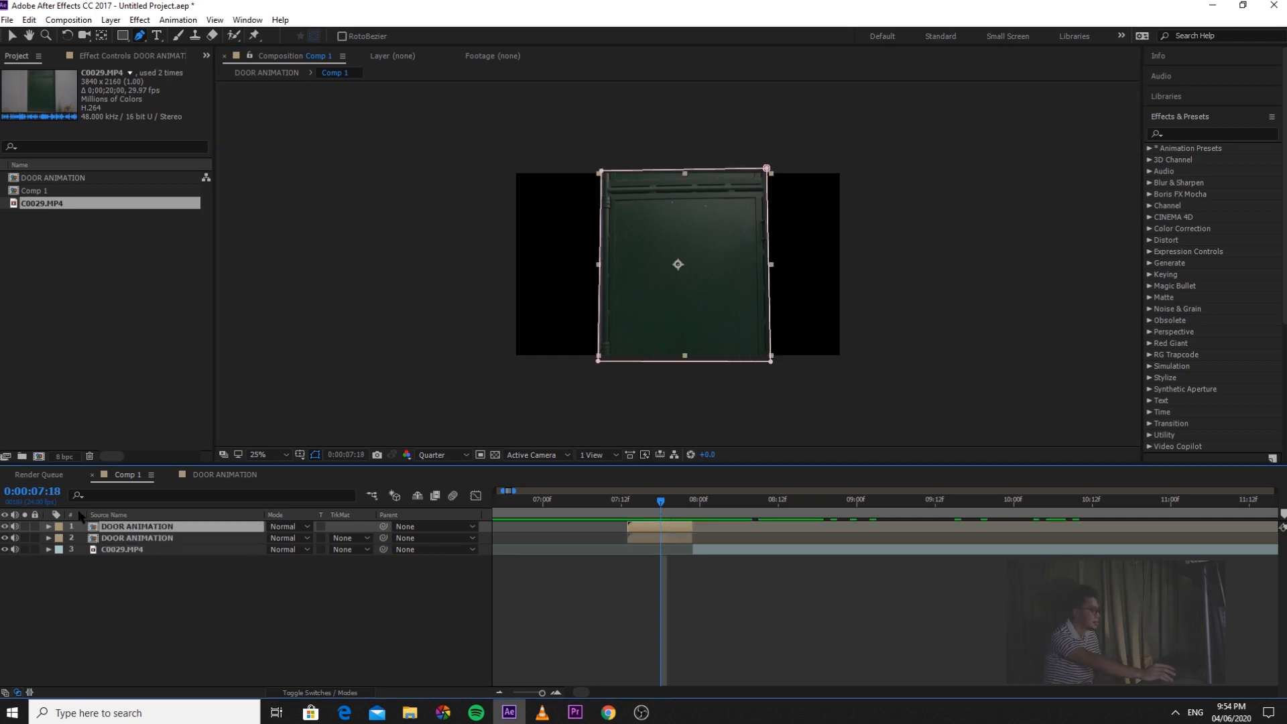
# Expand the top layer's Mask 1 and set its mode to Subtract
pyautogui.click(48, 526)
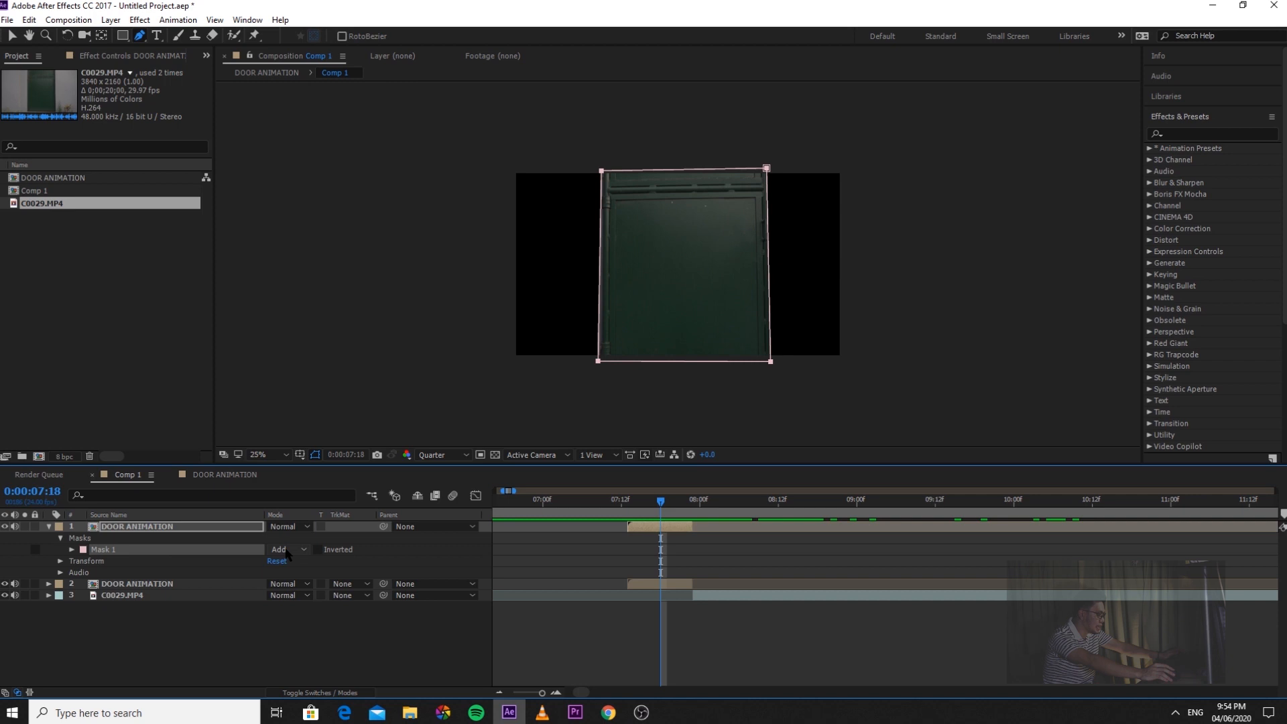
pyautogui.click(286, 549)
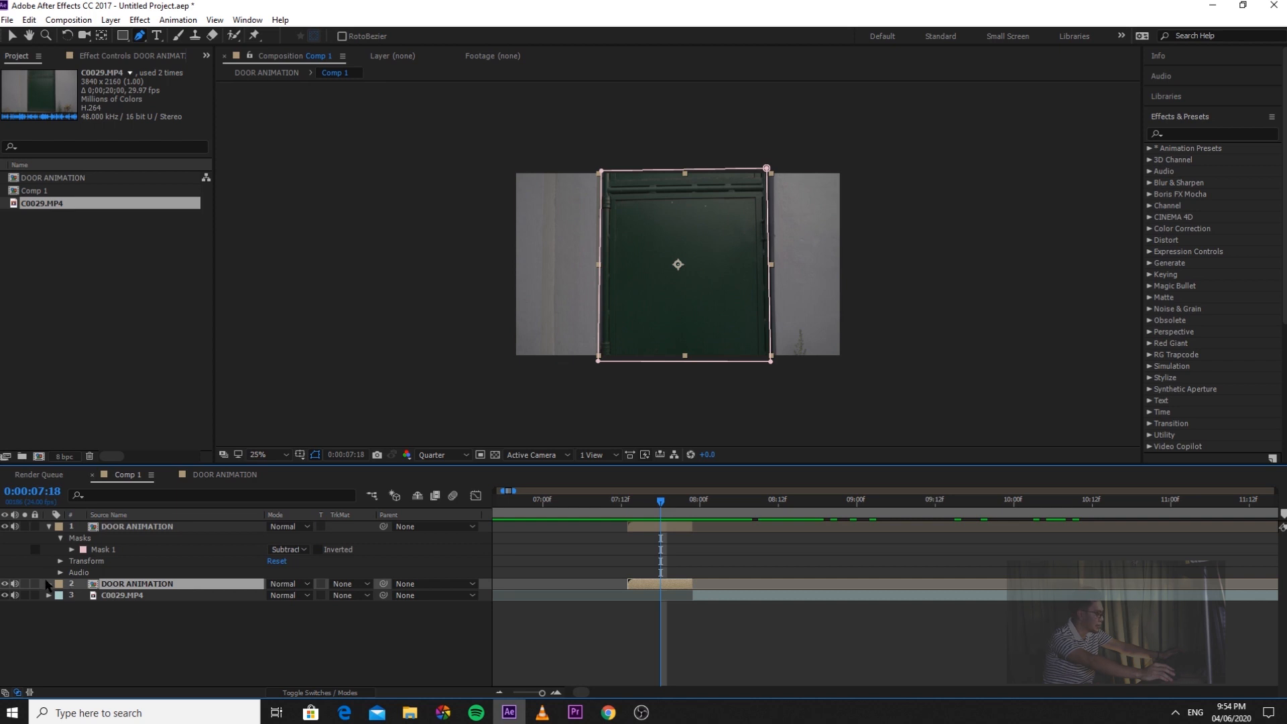
# Expand layer 2's masks and rename its door layer to include SUBTRACT
pyautogui.click(48, 584)
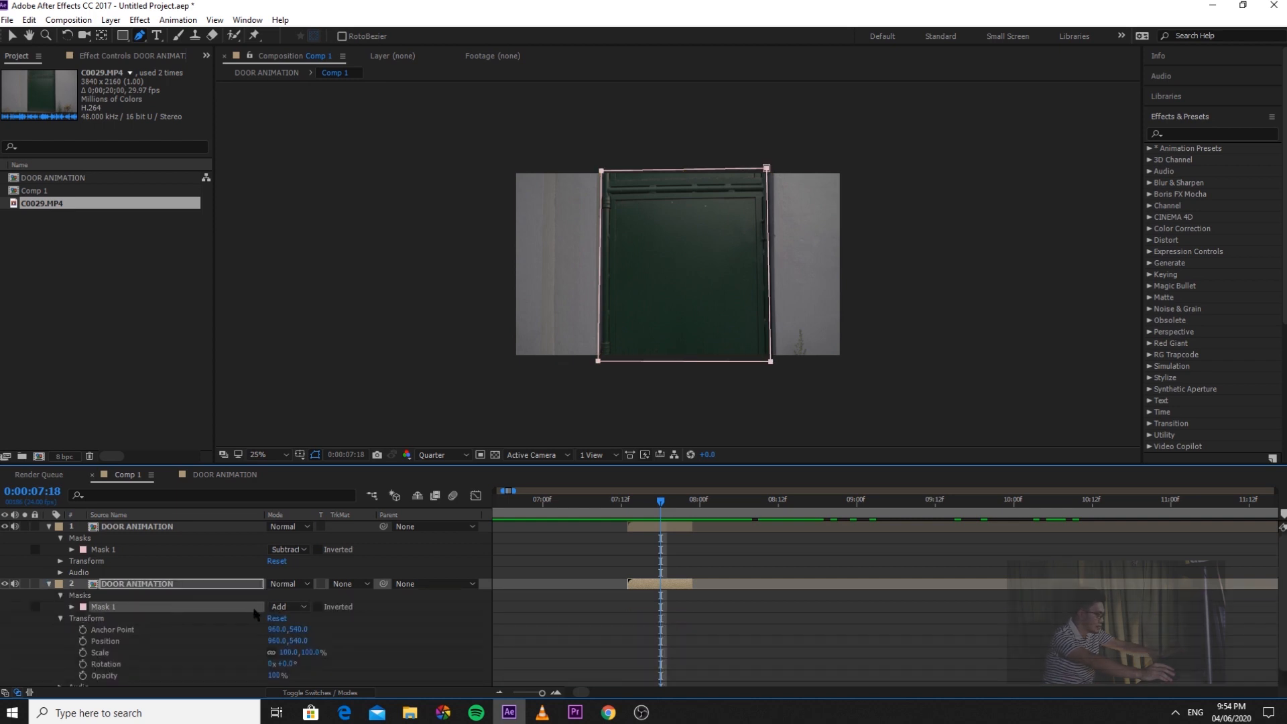
pyautogui.doubleClick(136, 582)
pyautogui.write(' DOOR')
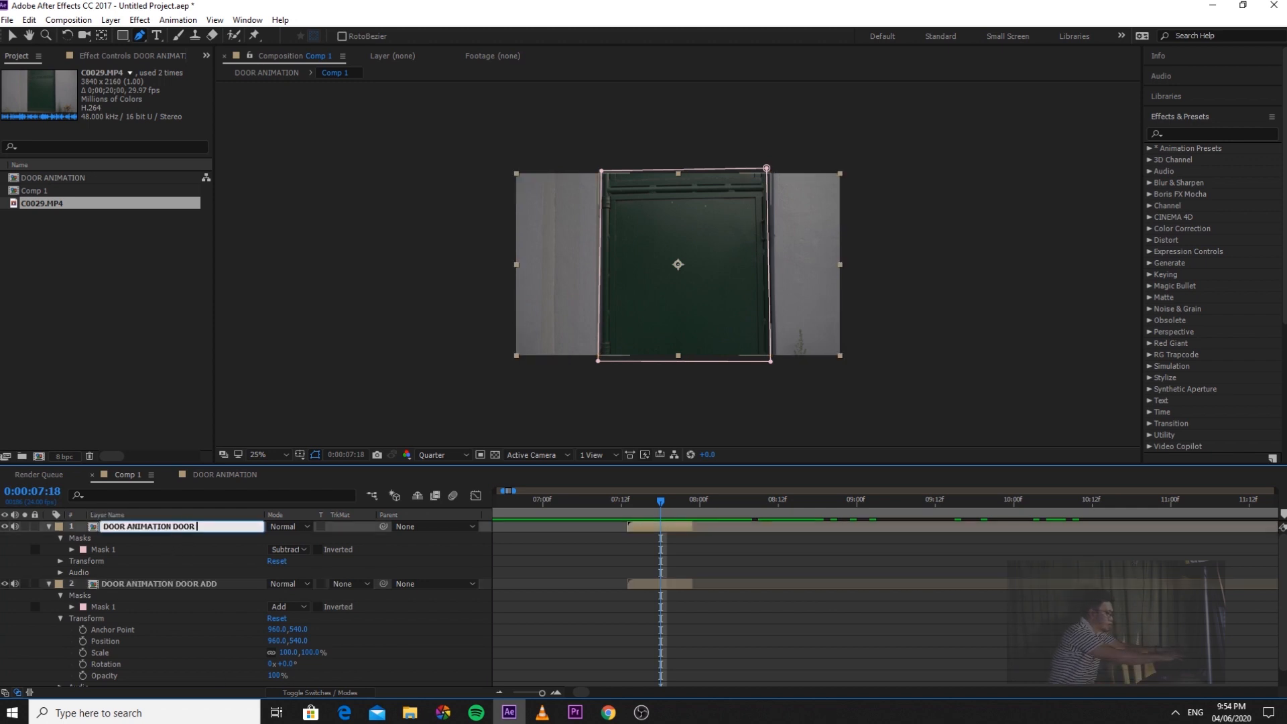
pyautogui.write('SUBTRACT')
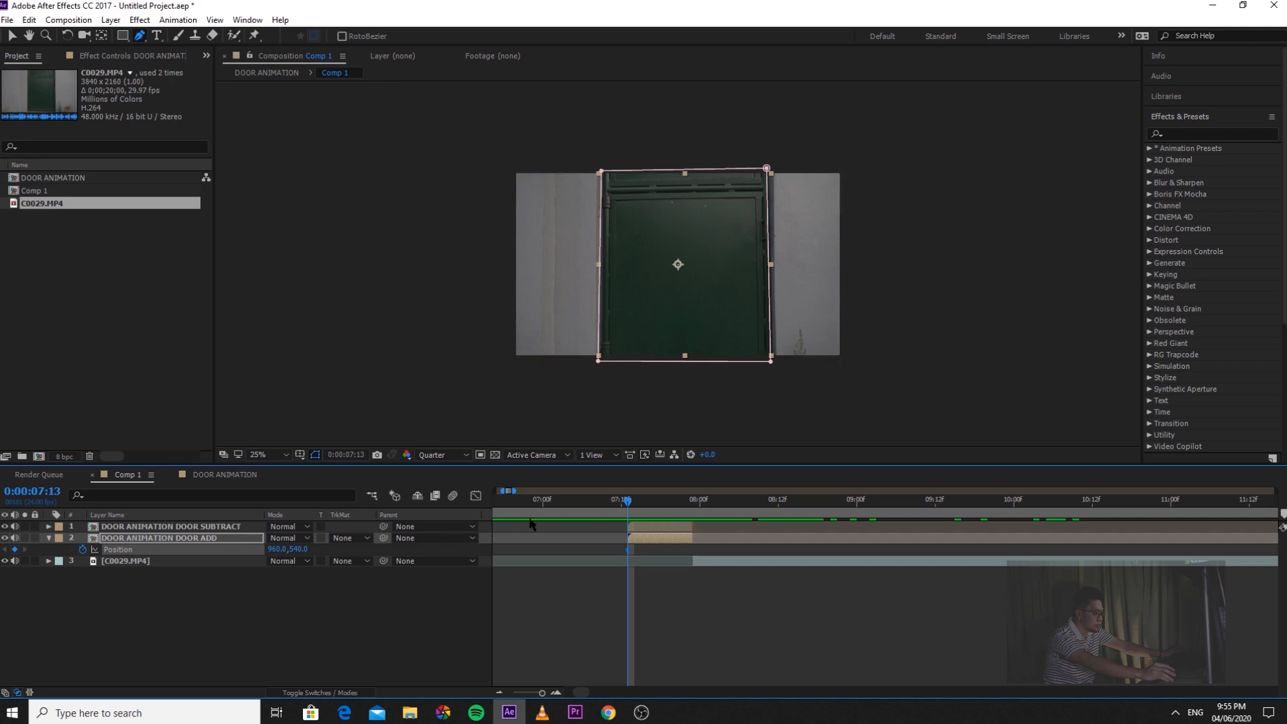
# Add a Position keyframe at 7:23 and drag the door panel up and left
pyautogui.click(694, 499)
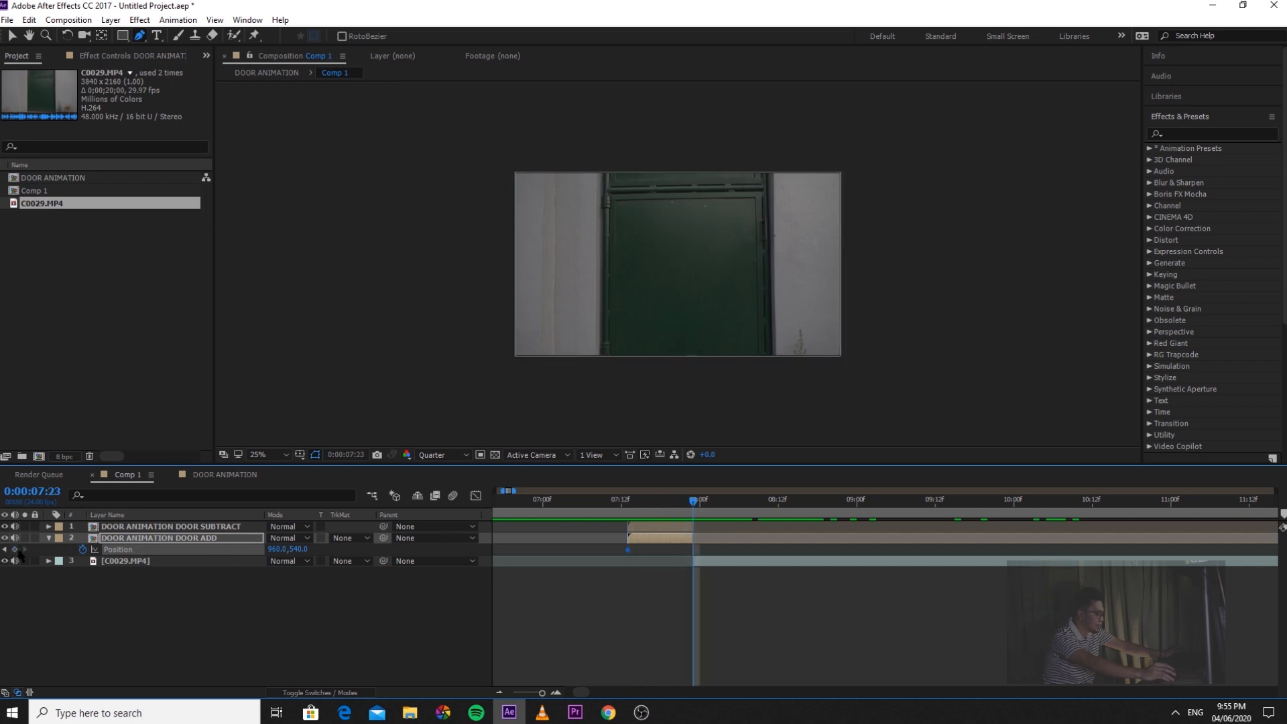
pyautogui.click(662, 501)
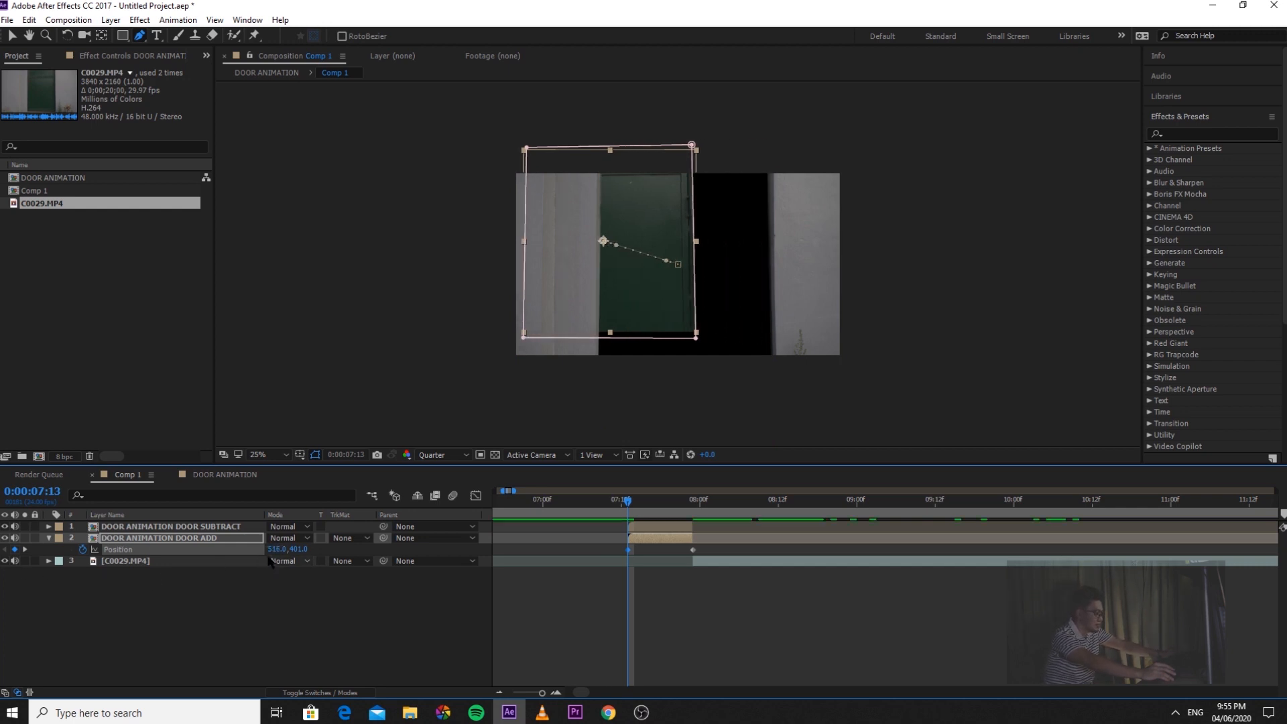
pyautogui.moveTo(603, 240); pyautogui.dragTo(669, 264)
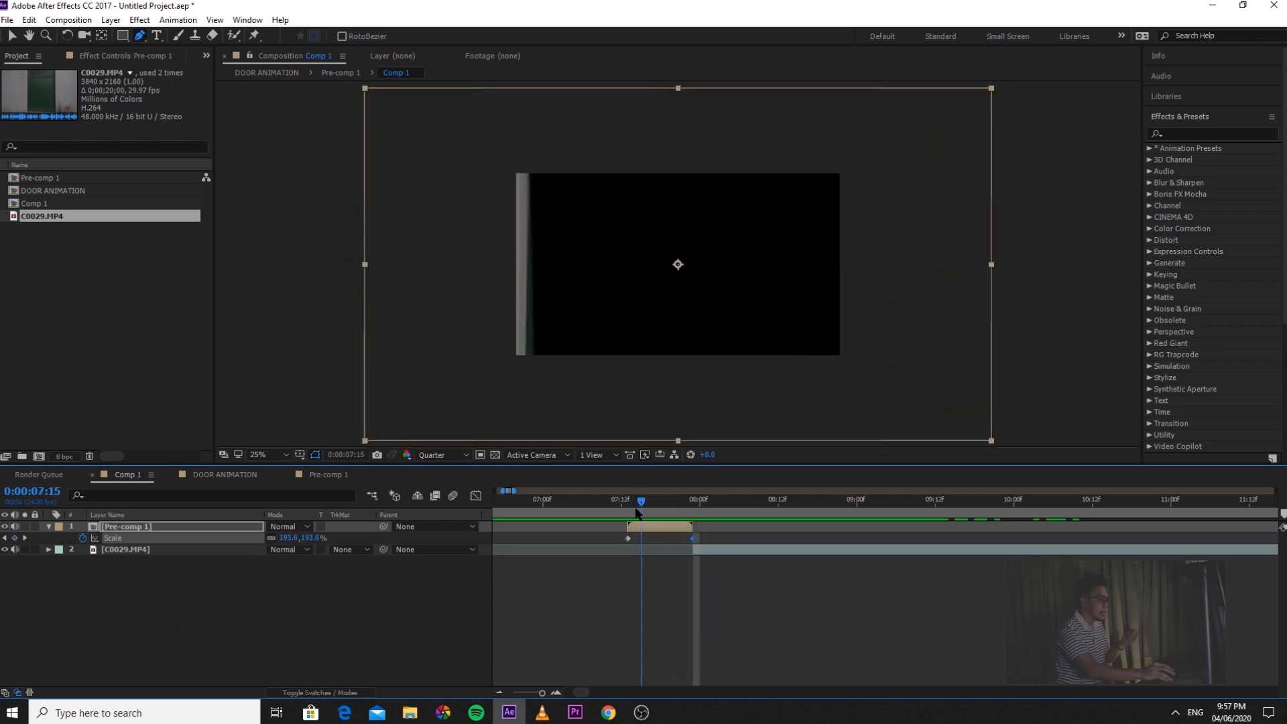
# Go to 7:23 and select Pre-comp 1's ending 100% Scale keyframe
pyautogui.click(805, 500)
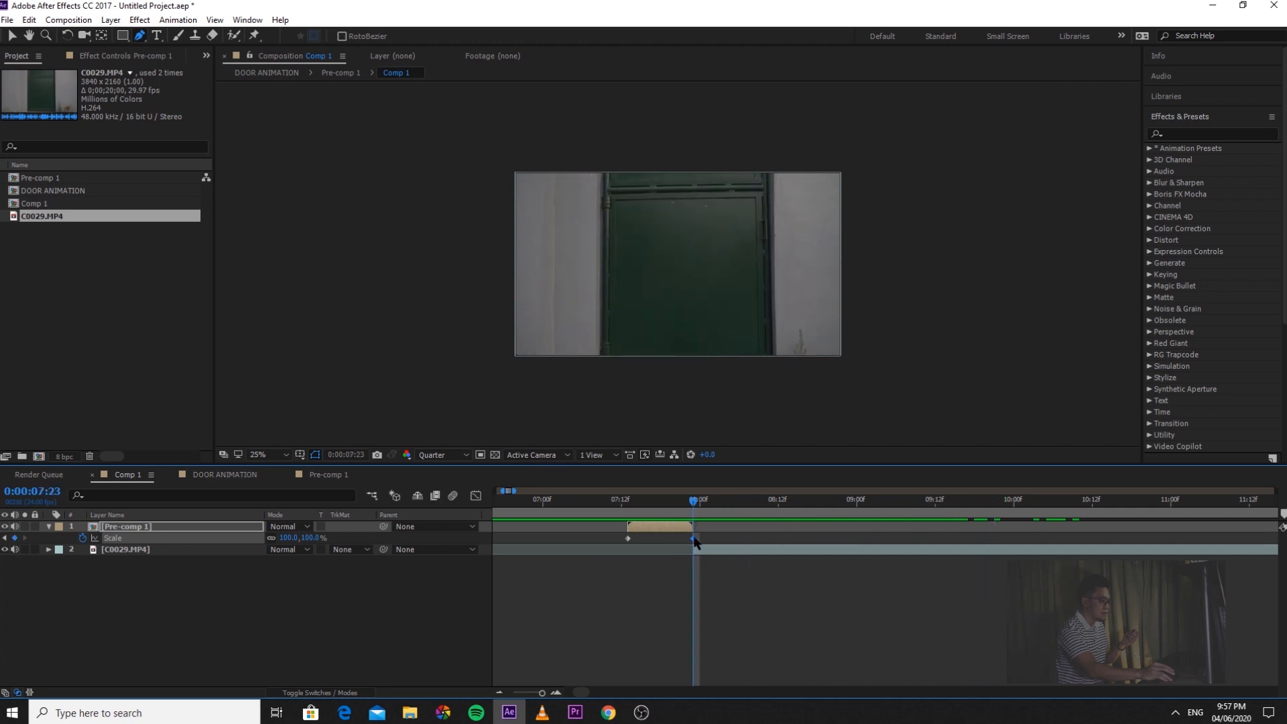
pyautogui.click(125, 549)
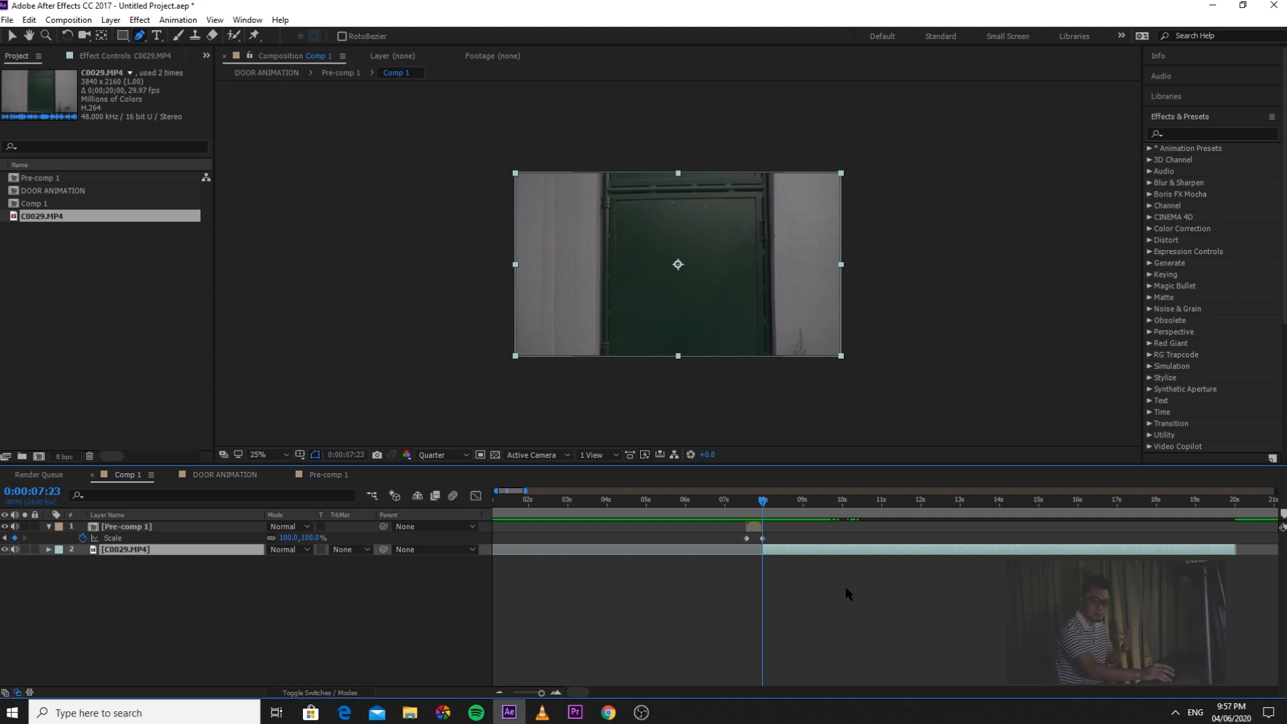
# Enable time remapping on the original C0029.MP4 footage layer
pyautogui.click(1101, 500)
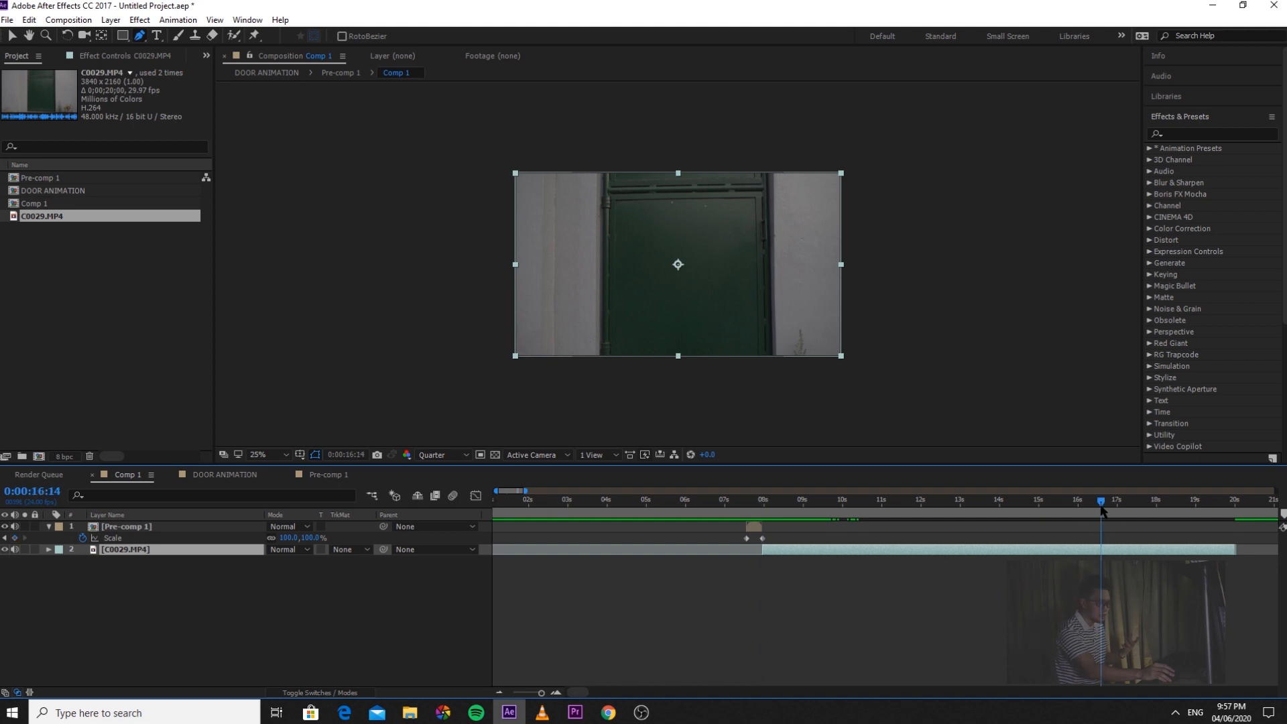
pyautogui.click(1160, 501)
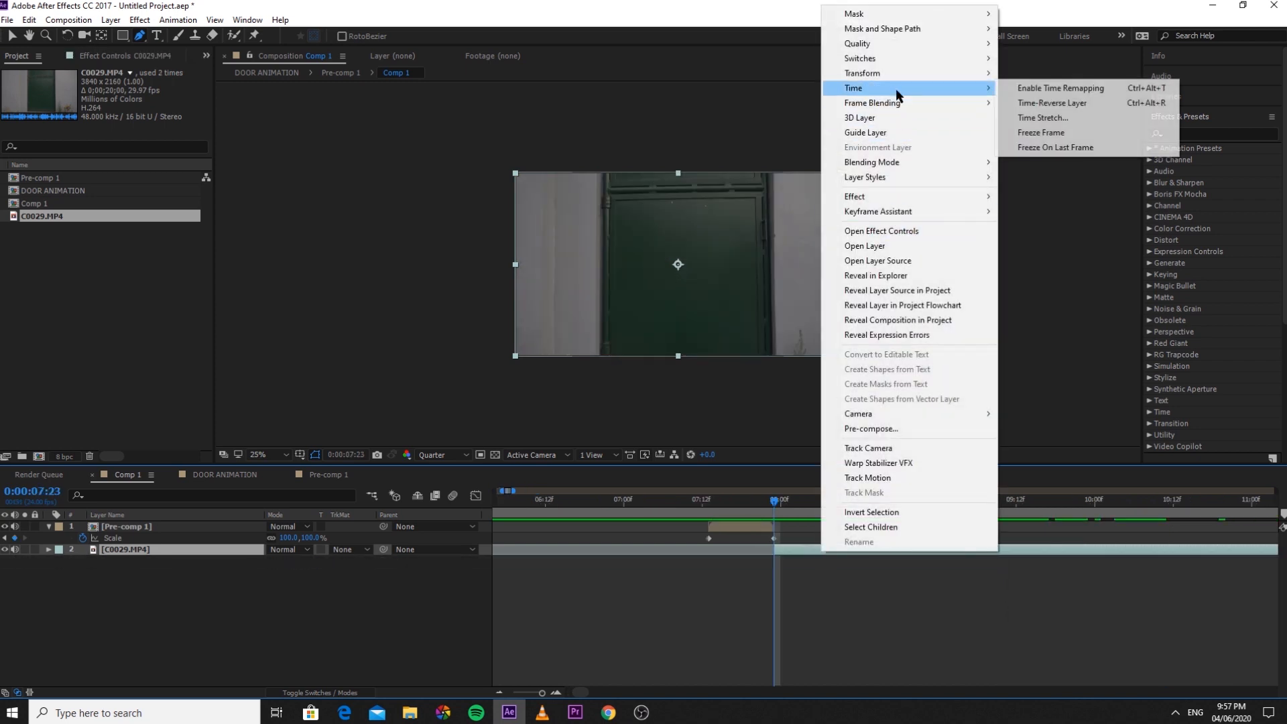
pyautogui.moveTo(1041, 118)
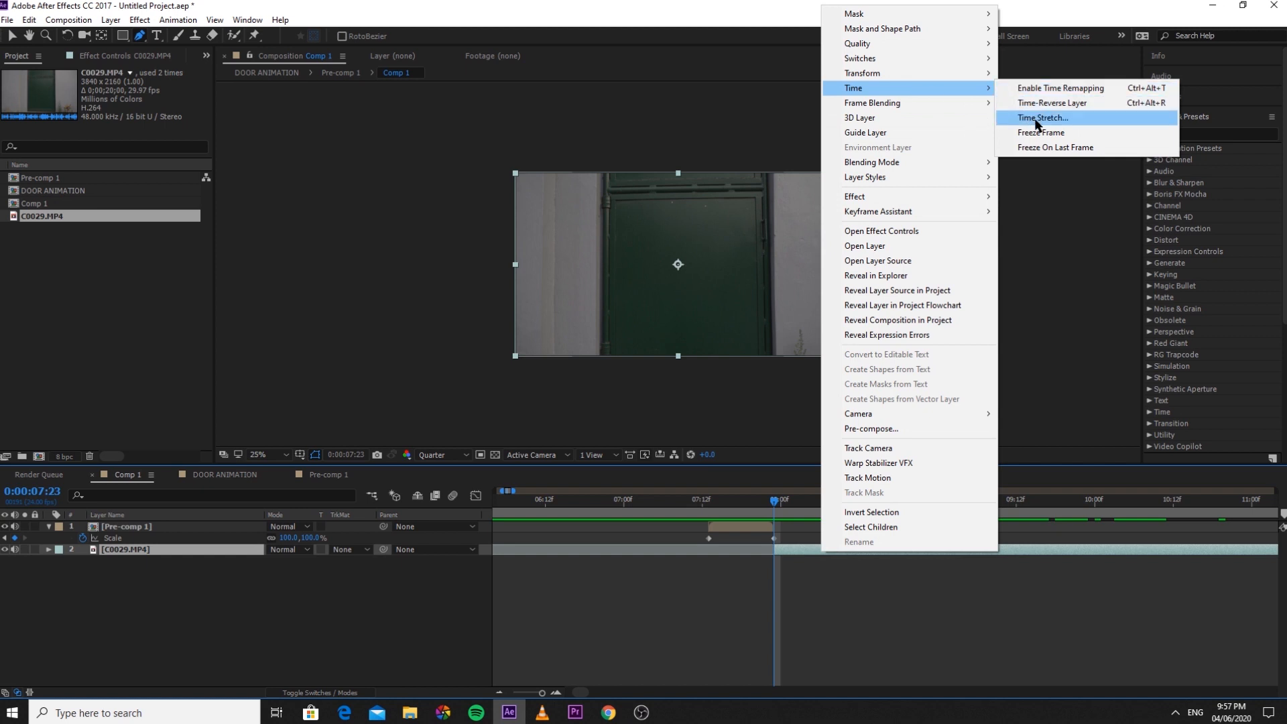
pyautogui.moveTo(1059, 88)
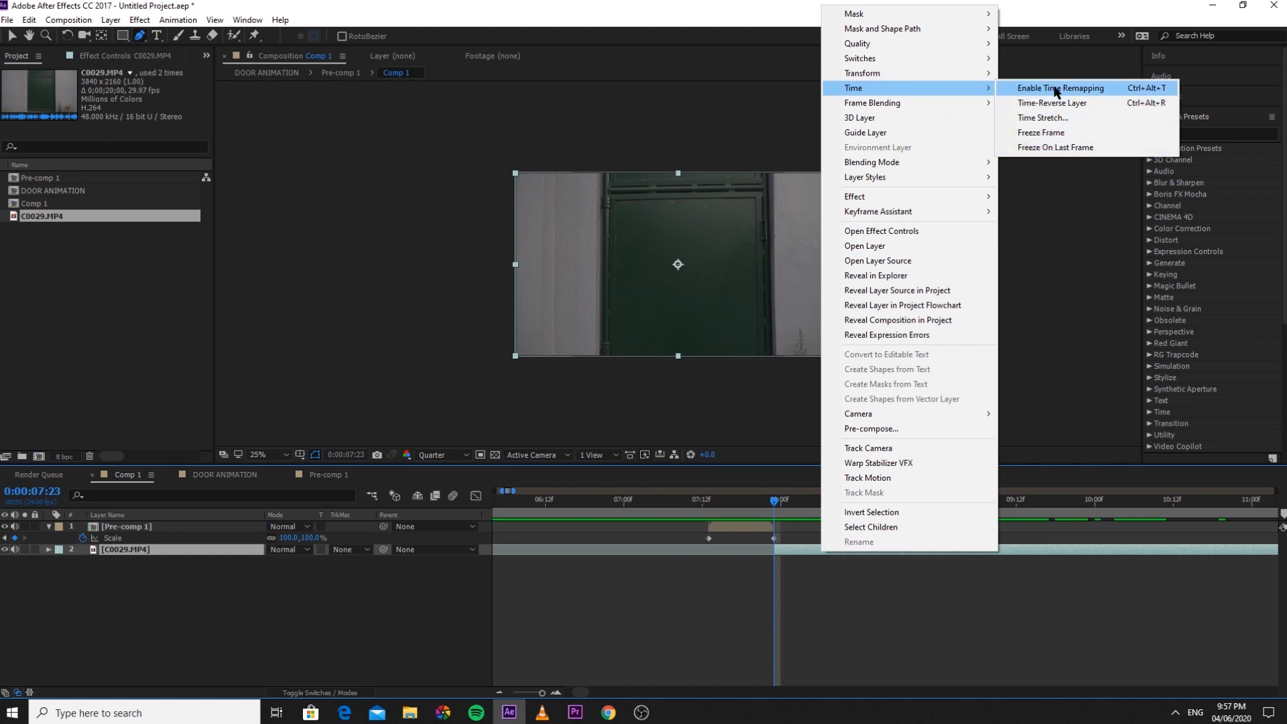
pyautogui.click(1060, 88)
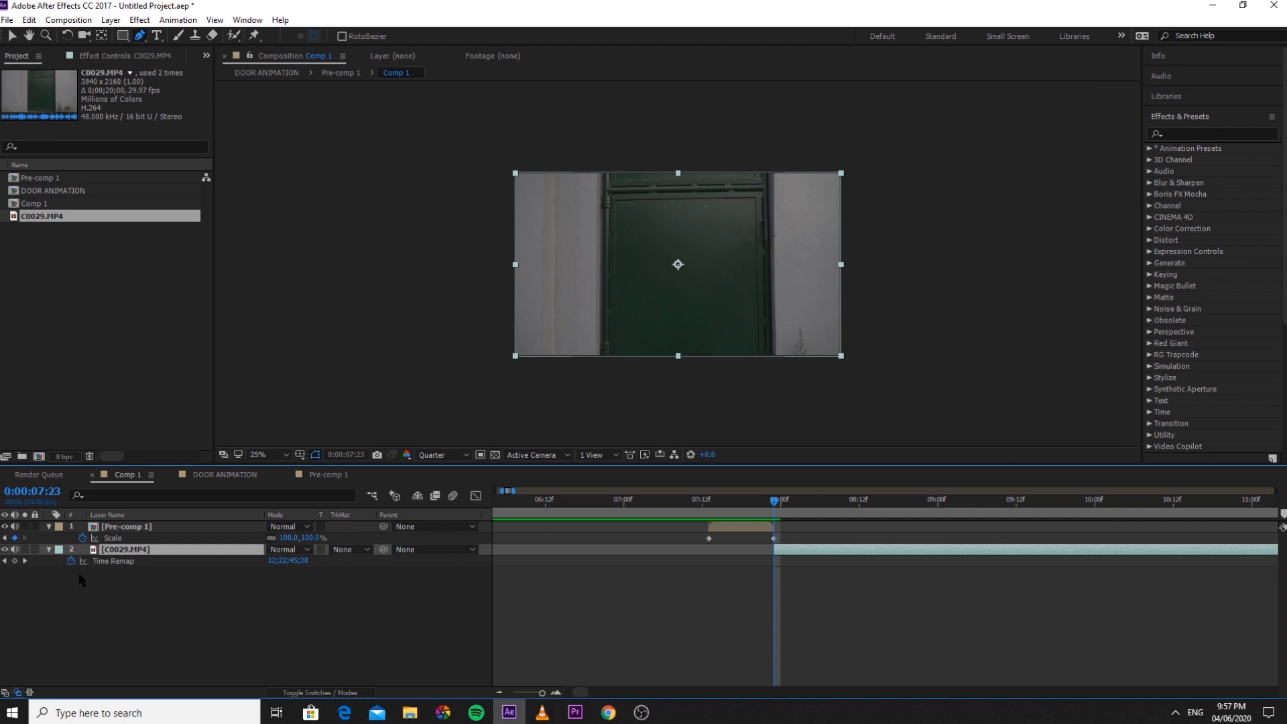
pyautogui.moveTo(22, 574)
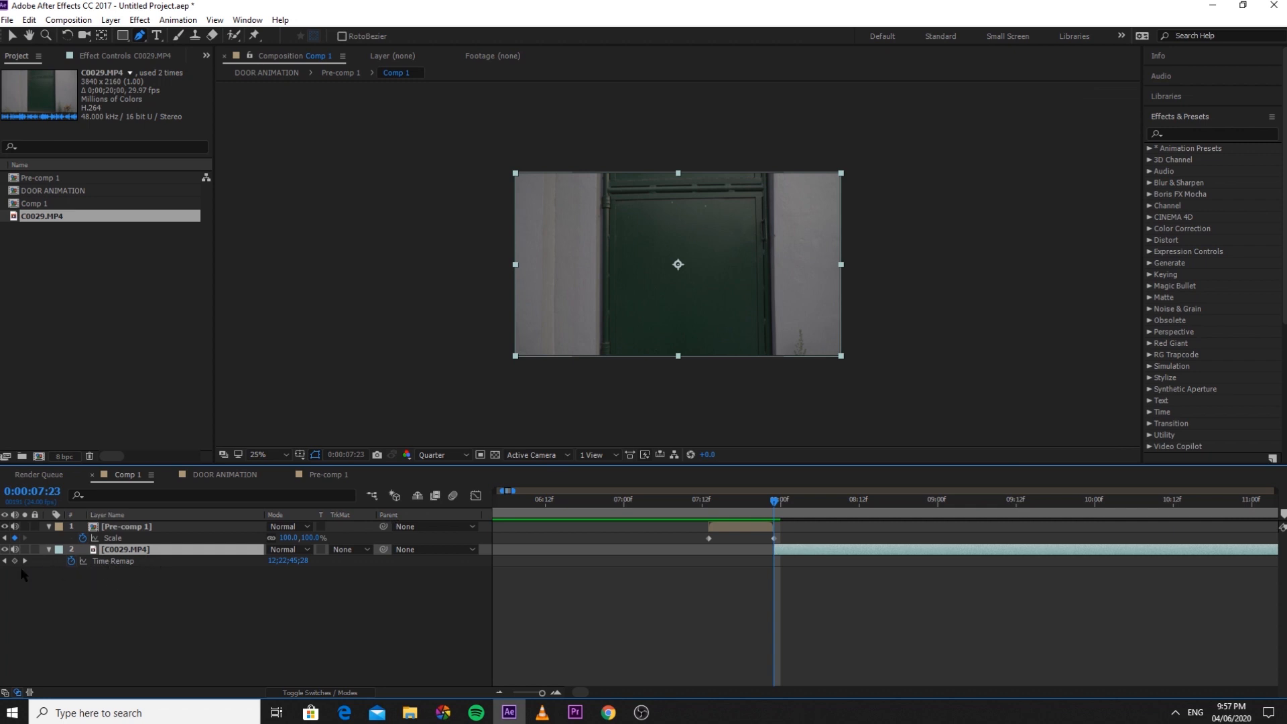
pyautogui.moveTo(15, 561)
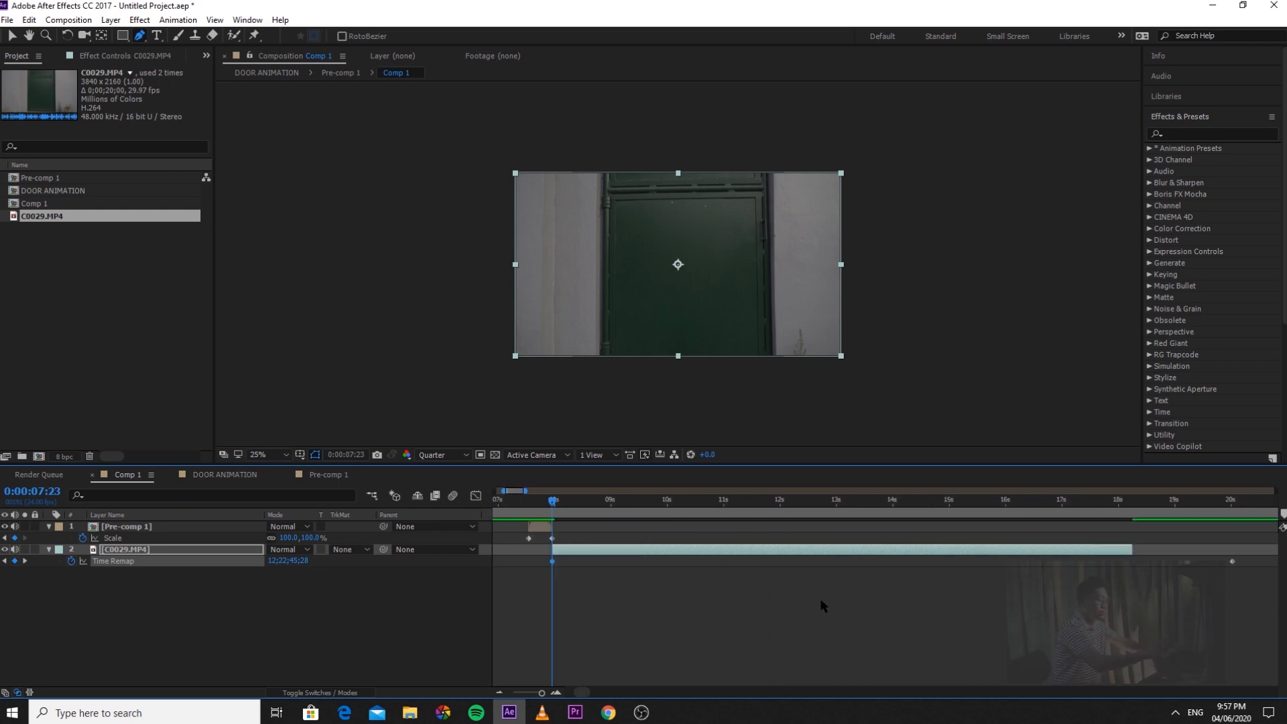
# Drag the last Time Remap keyframe from the footage end to about 10:11
pyautogui.click(599, 499)
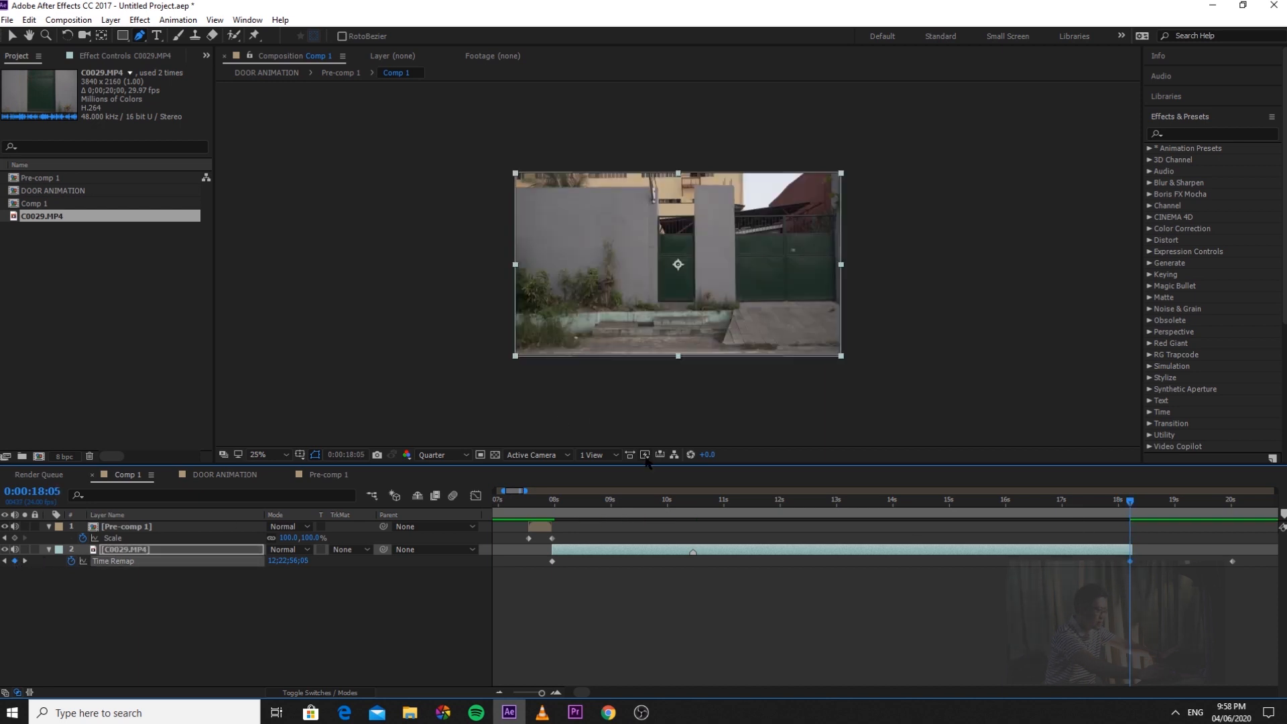
pyautogui.click(693, 500)
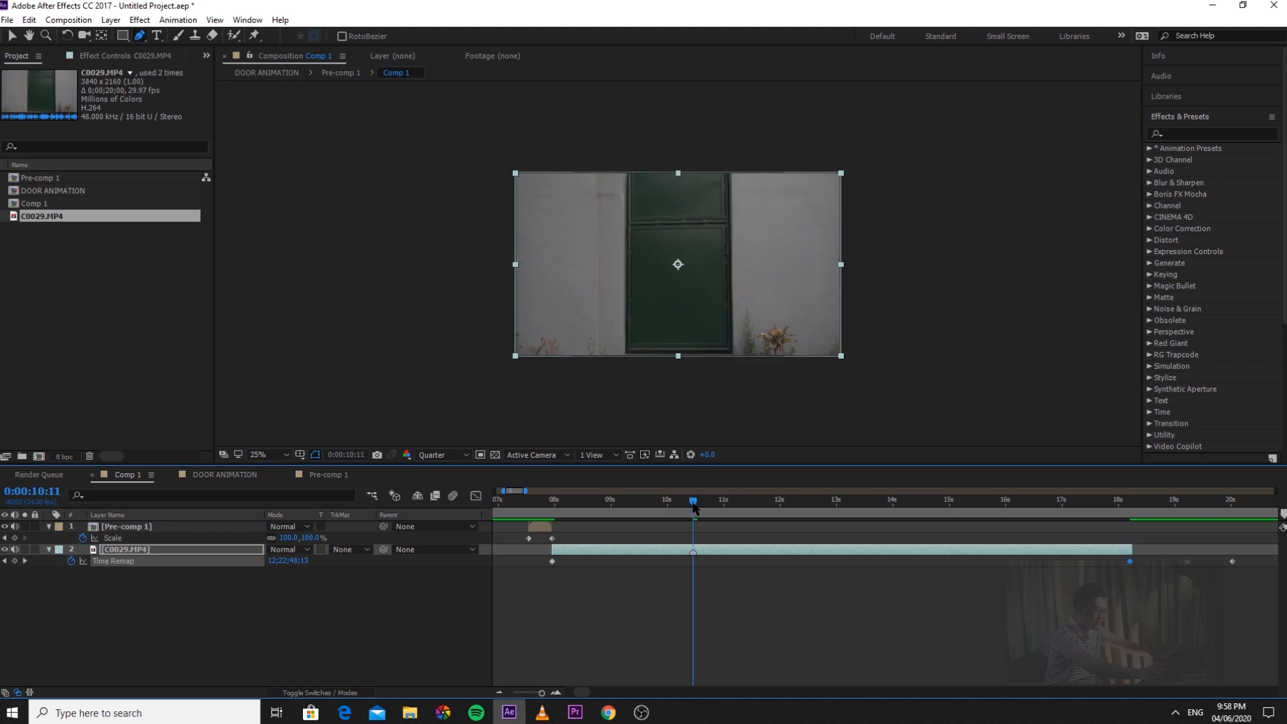
pyautogui.moveTo(694, 562); pyautogui.dragTo(699, 562)
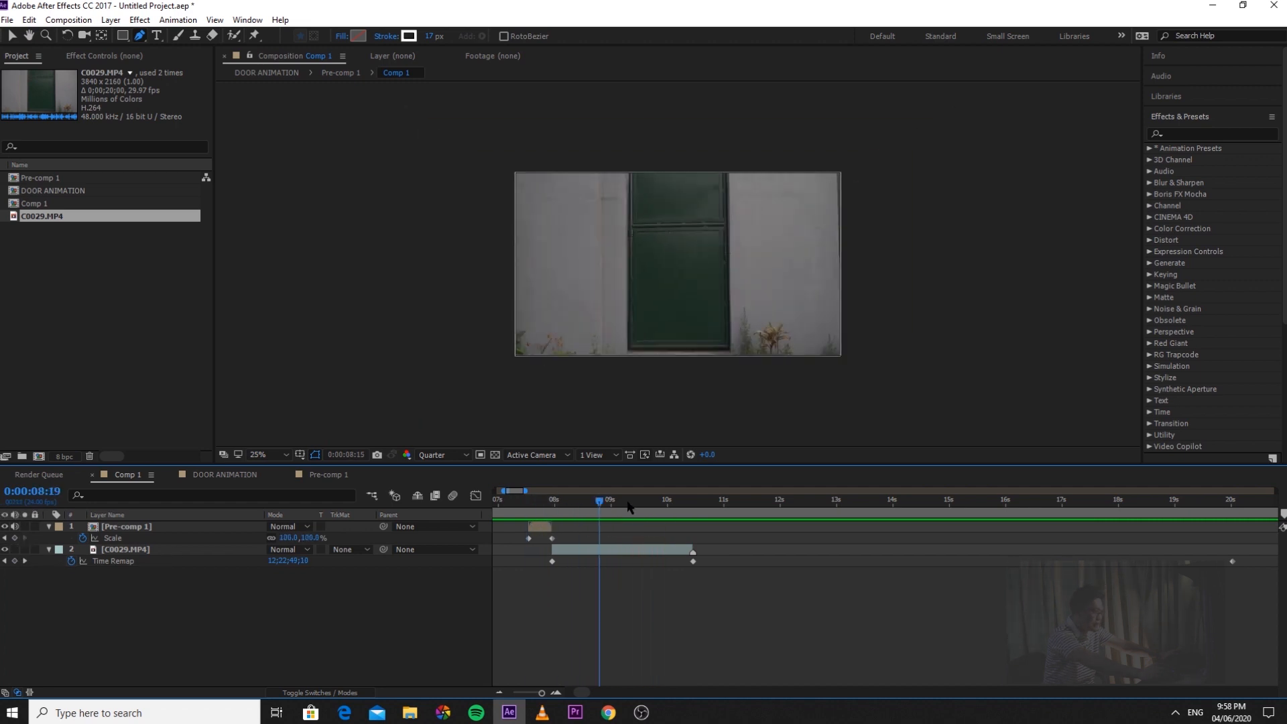
# Pre-compose both layers into a new composition named FINAL ANIMATION
pyautogui.click(714, 499)
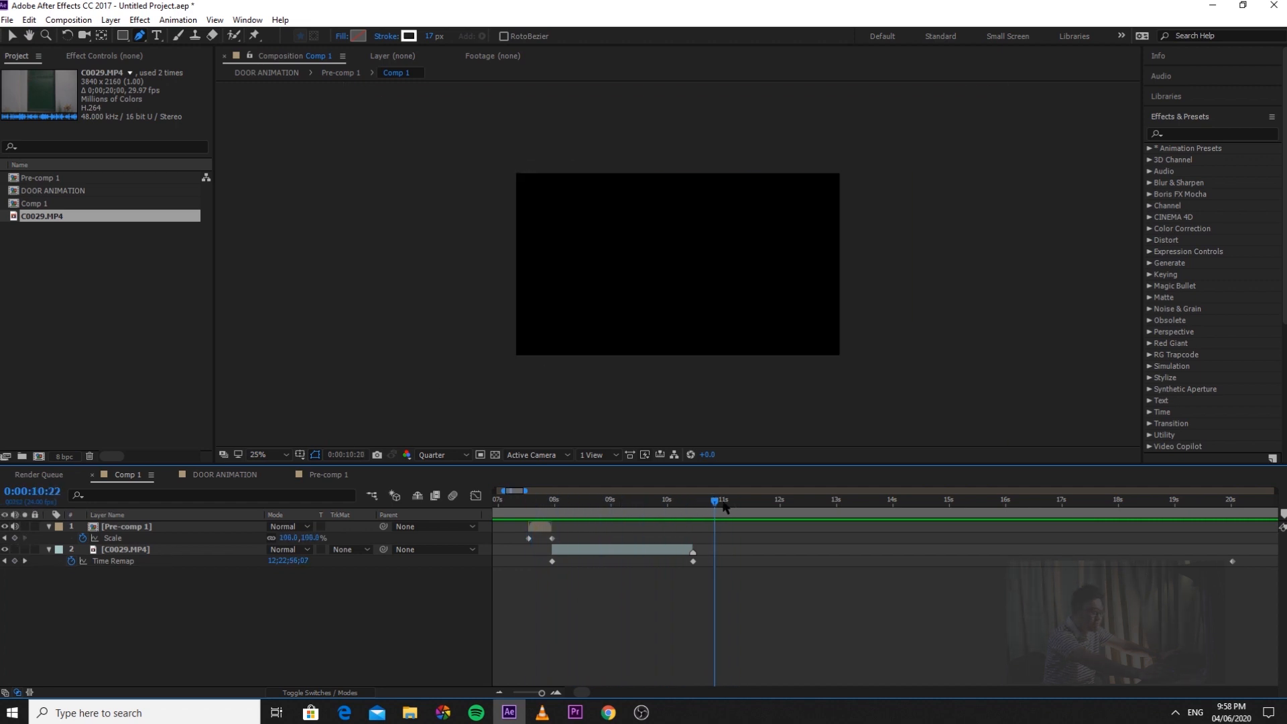
pyautogui.click(520, 501)
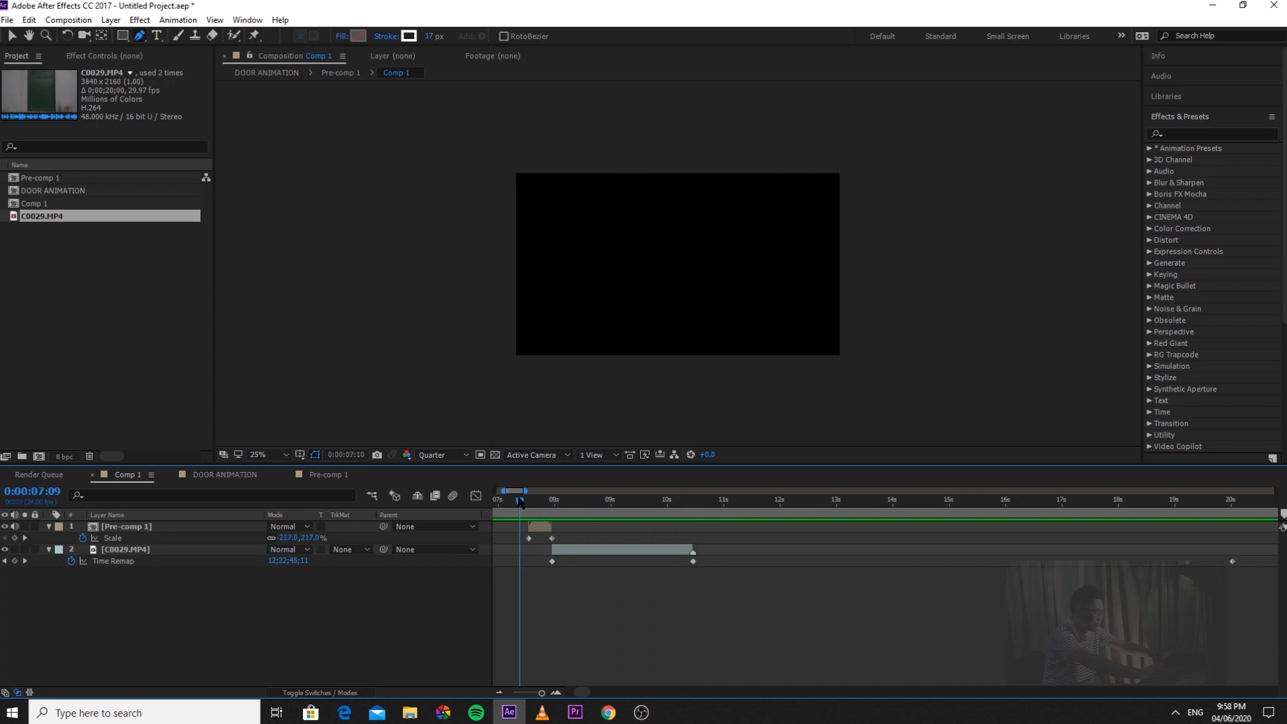
pyautogui.click(127, 526)
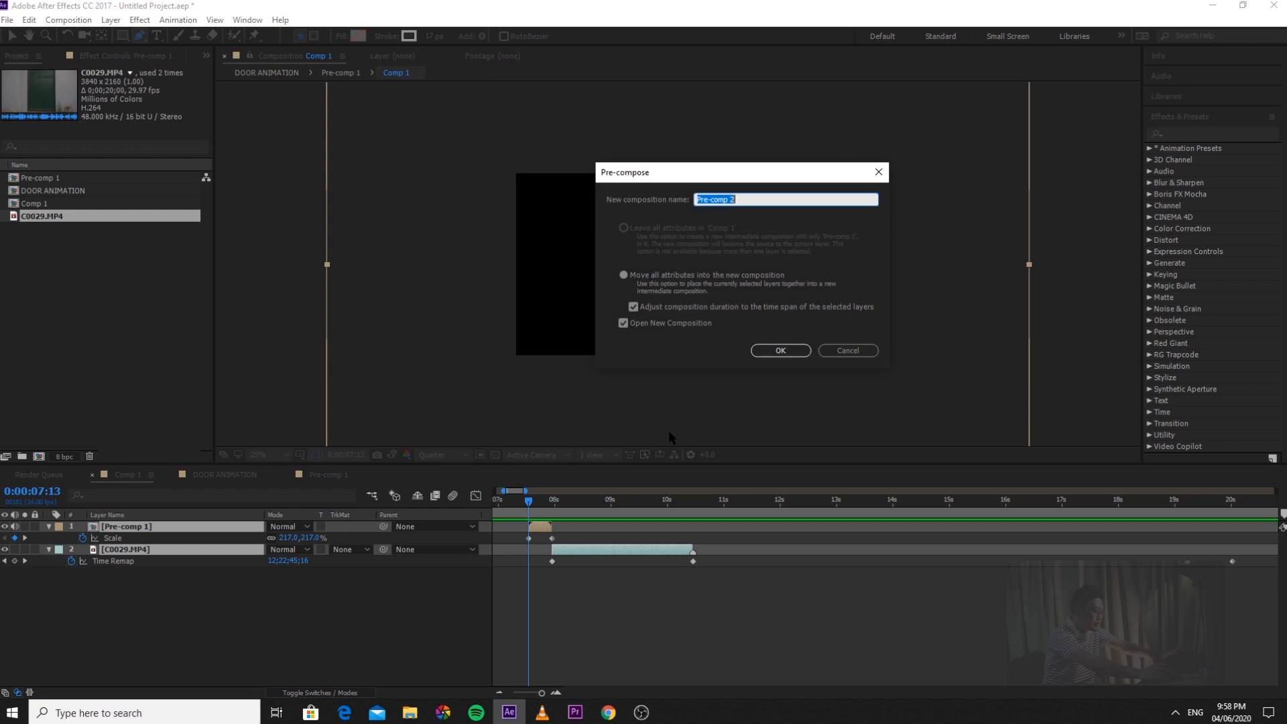
pyautogui.write('F')
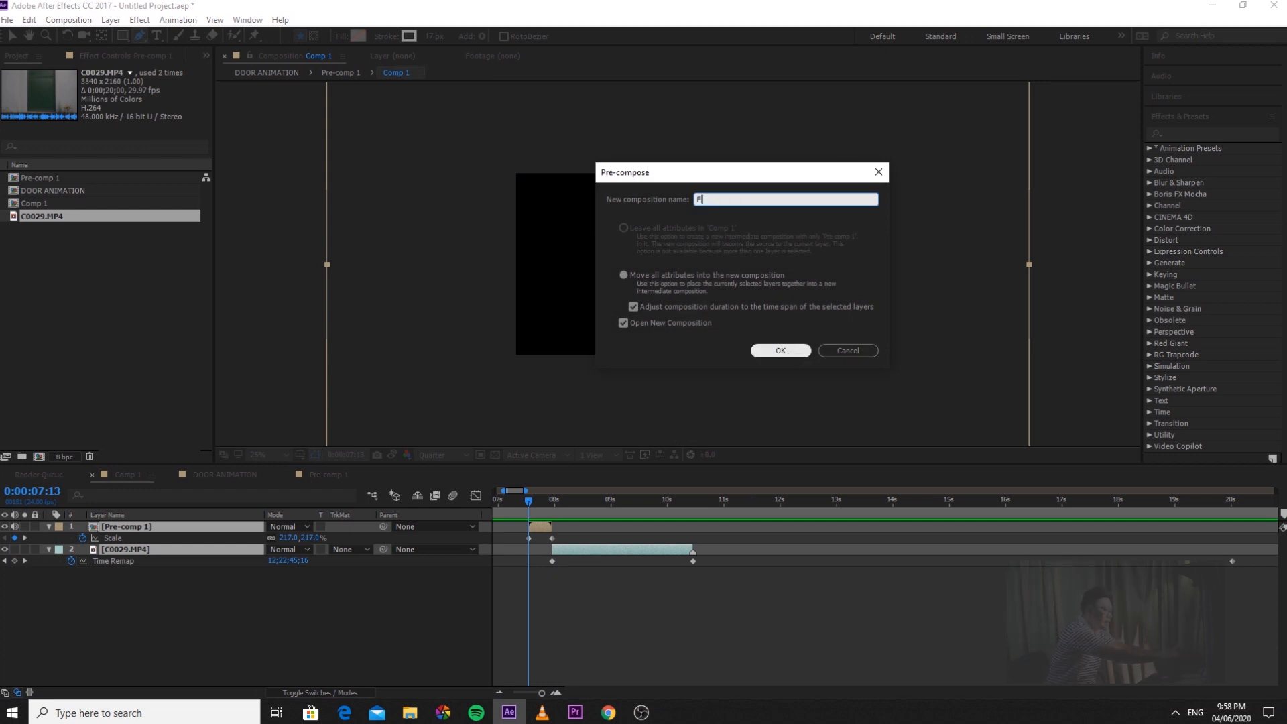
pyautogui.write('INAL ANIMAT')
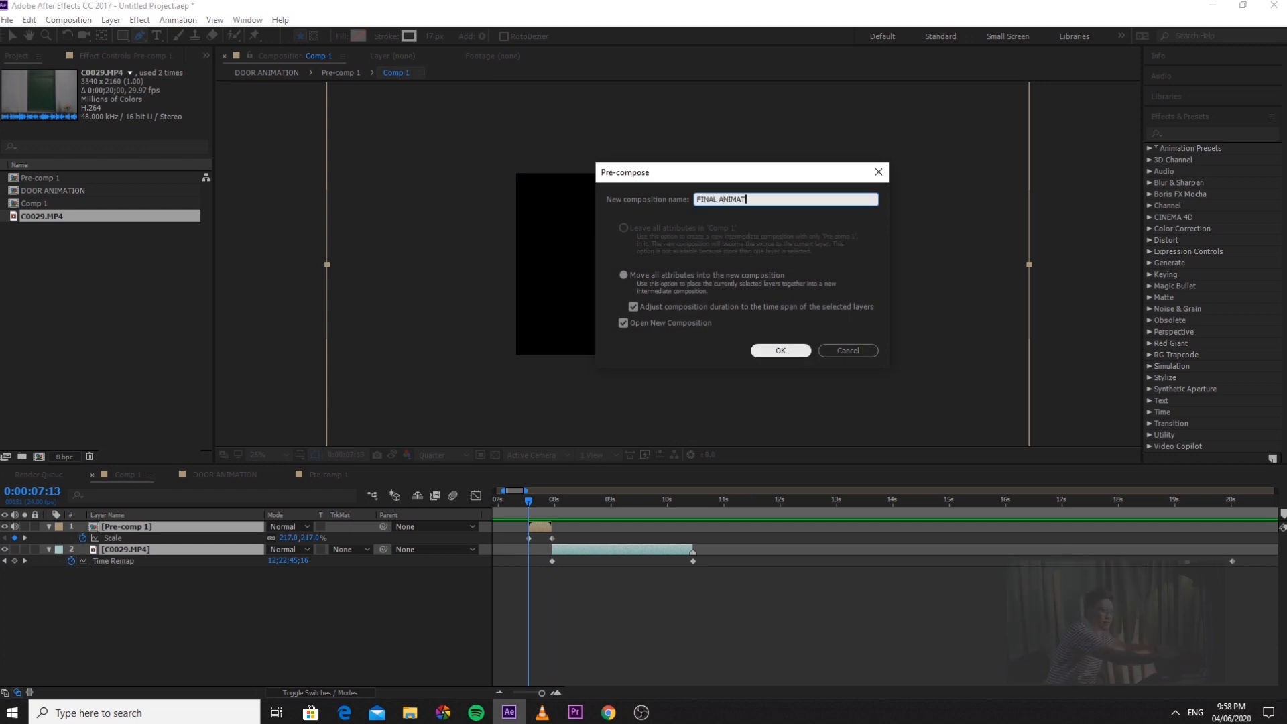
pyautogui.click(780, 351)
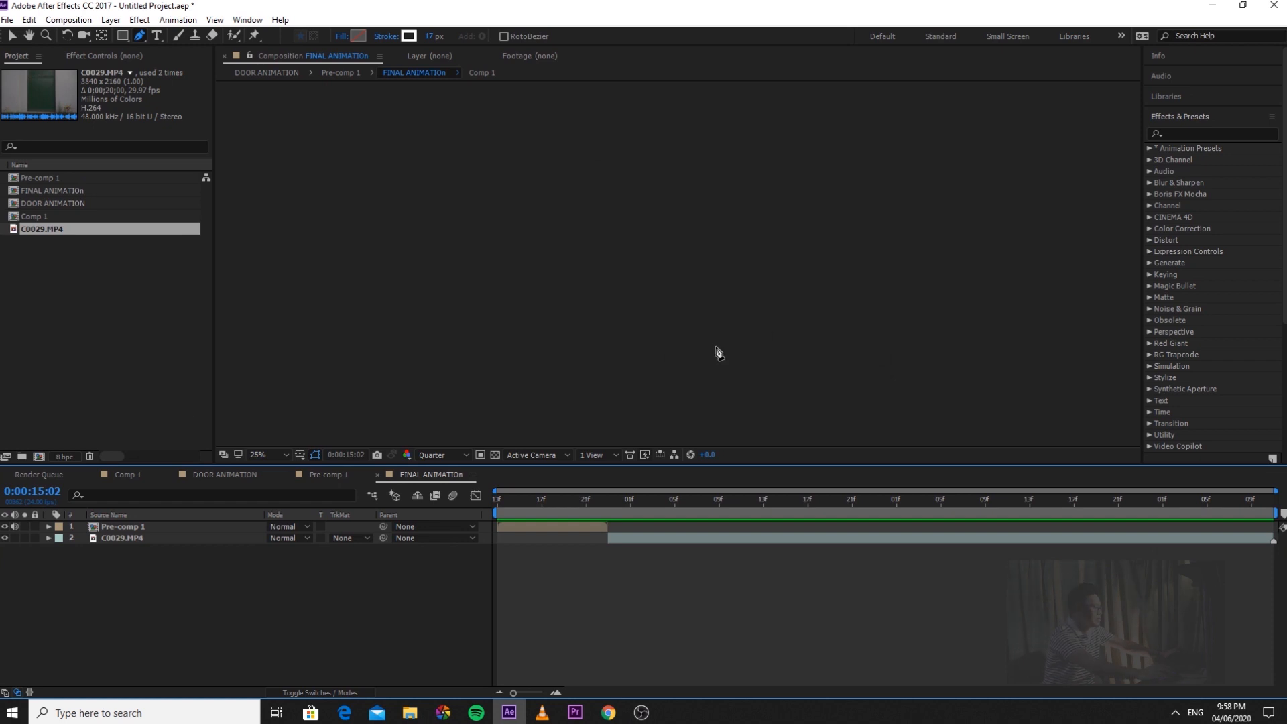
# In Comp 1, apply CC Force Motion Blur to the FINAL ANIMATION layer and preview
pyautogui.click(127, 475)
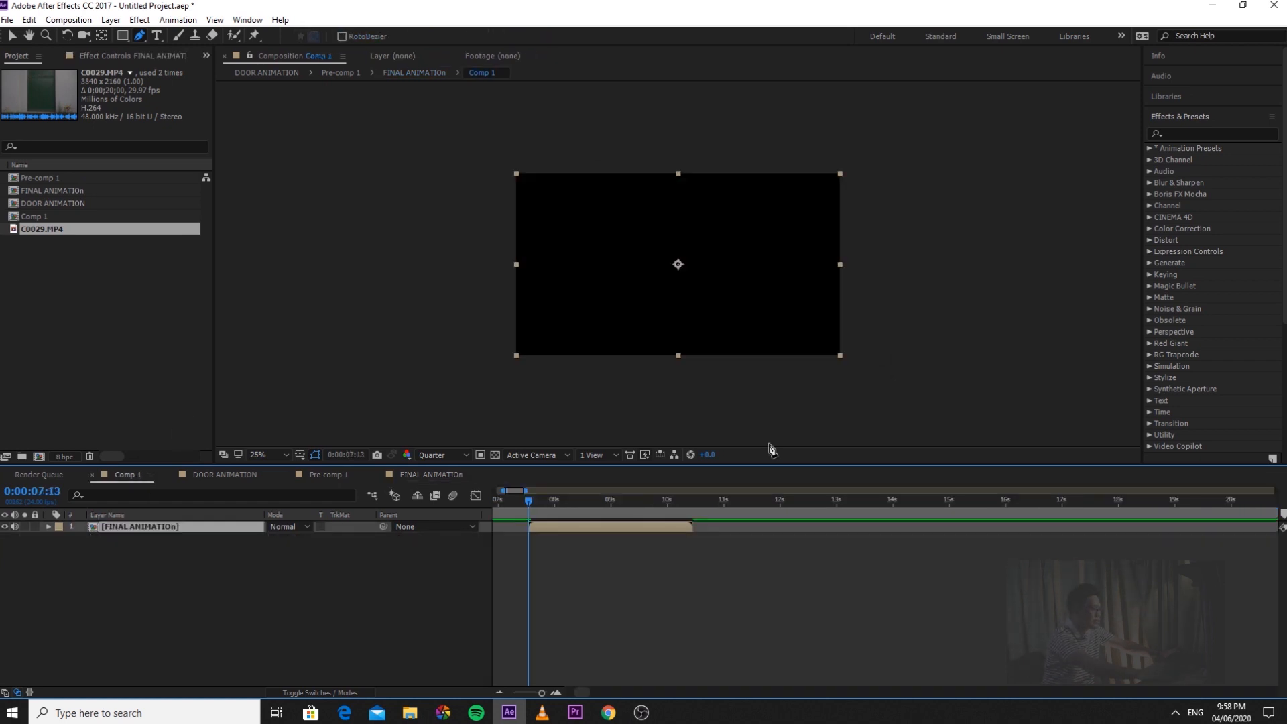
pyautogui.click(1207, 133)
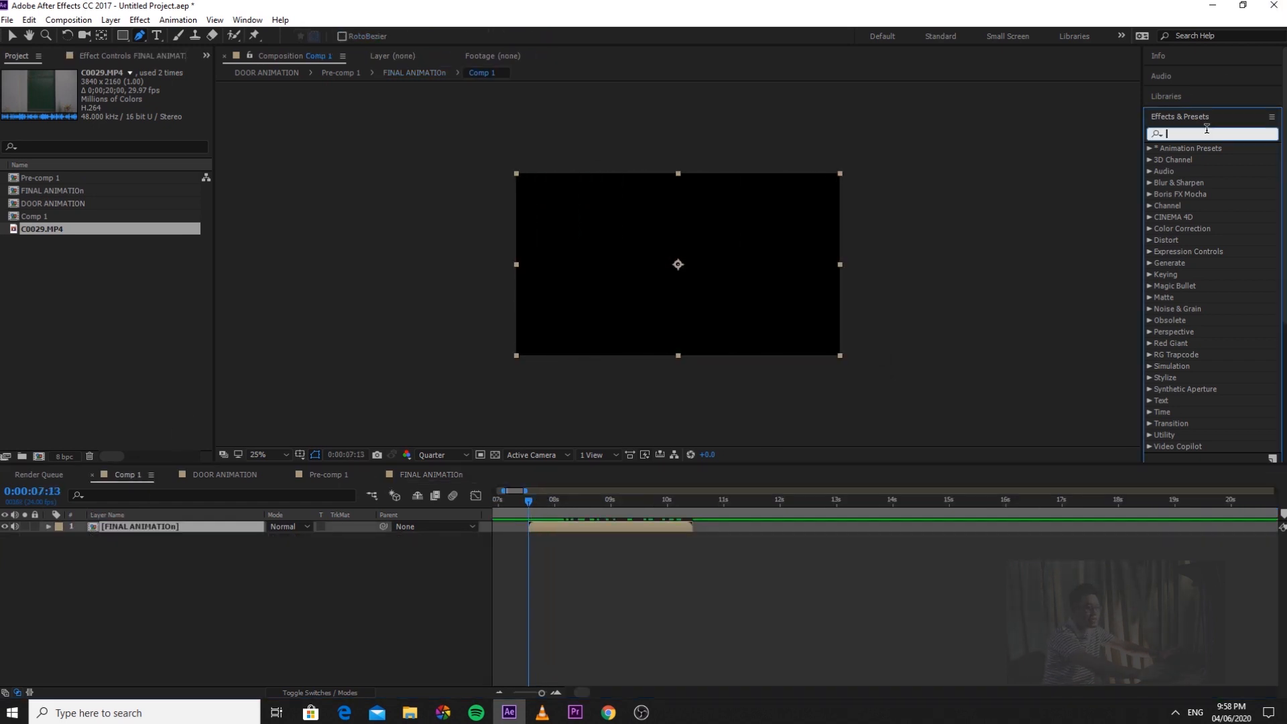
pyautogui.write('cc force motion')
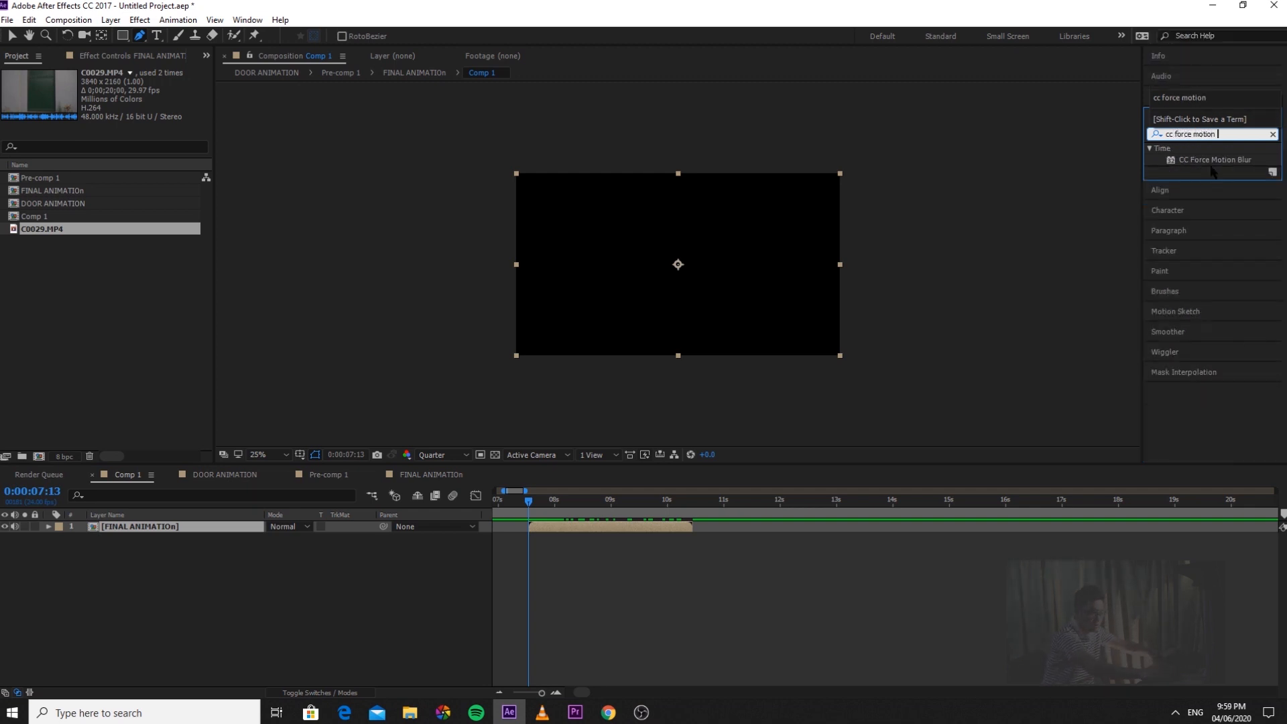
pyautogui.doubleClick(1215, 160)
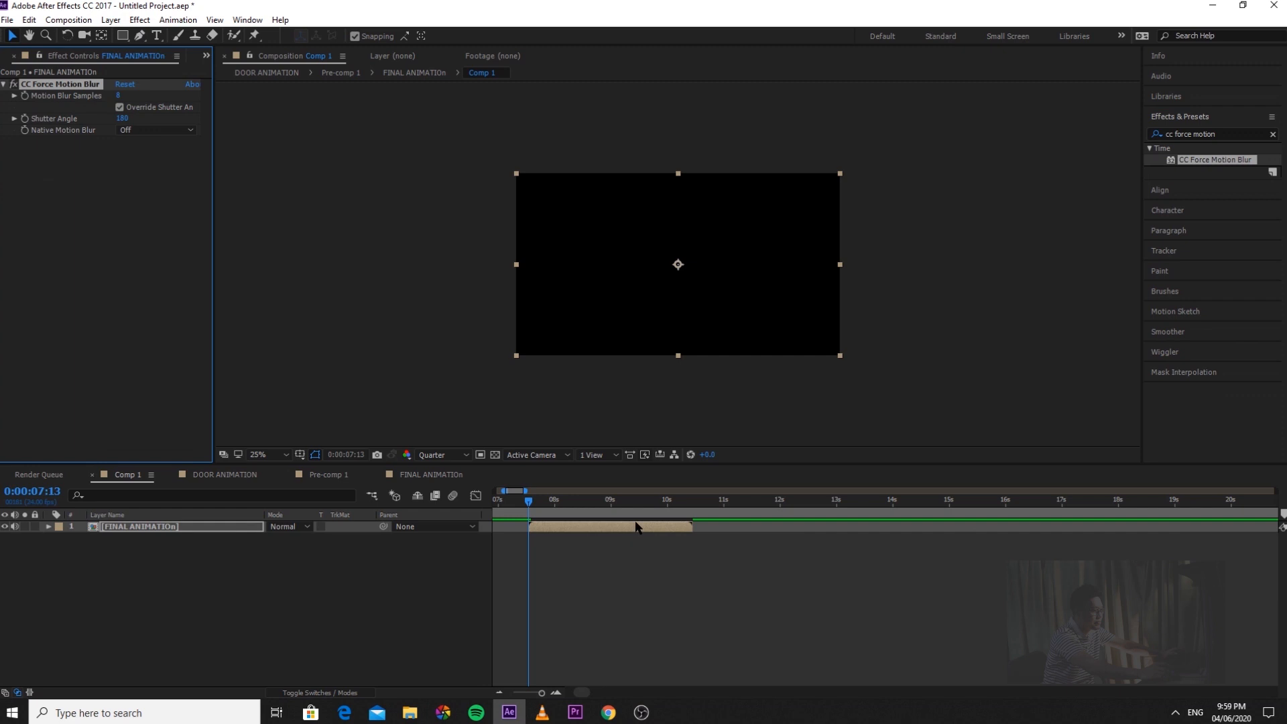
pyautogui.click(560, 497)
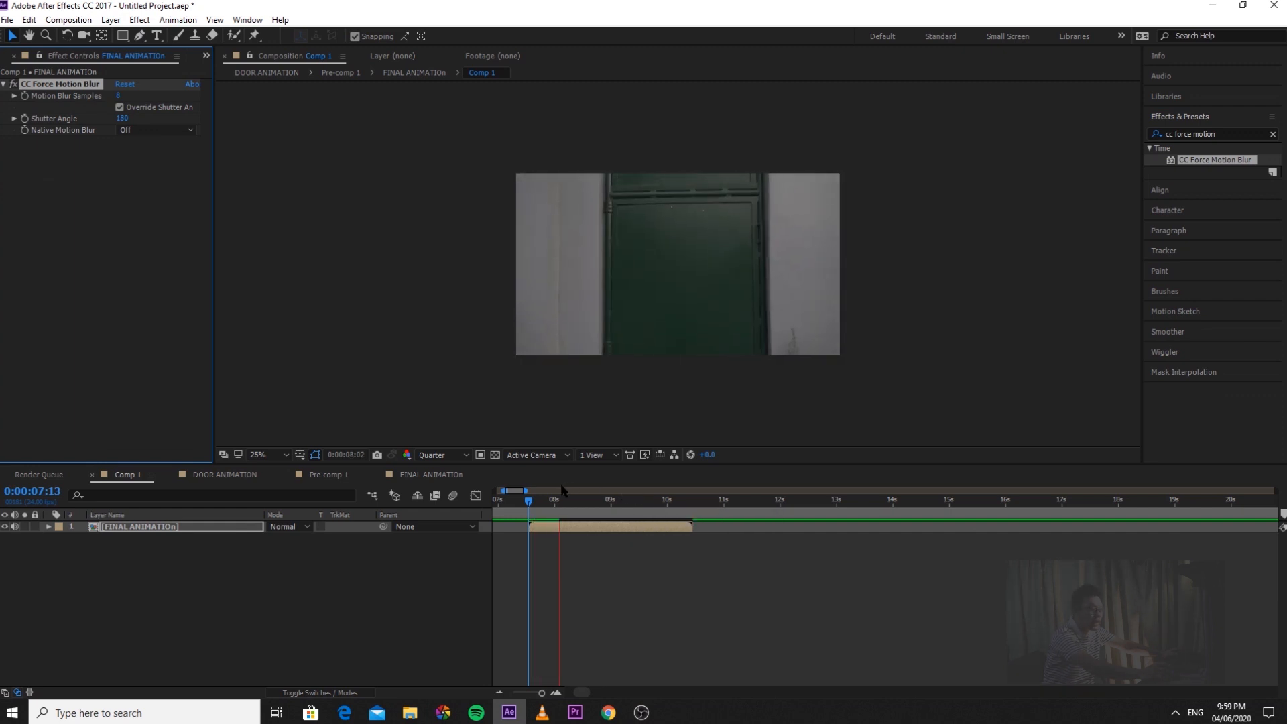